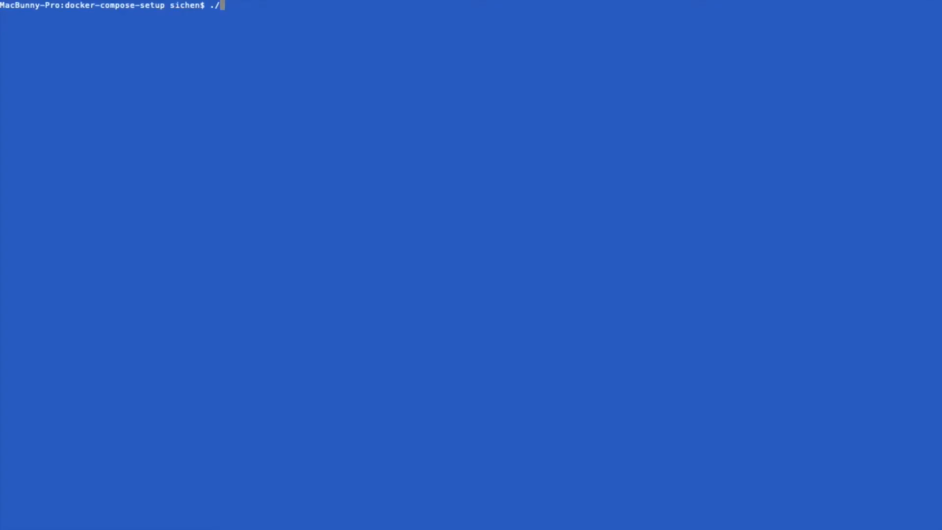
- Launch the network with channel creation using ./network.sh up createChannel
type("network.sh up")
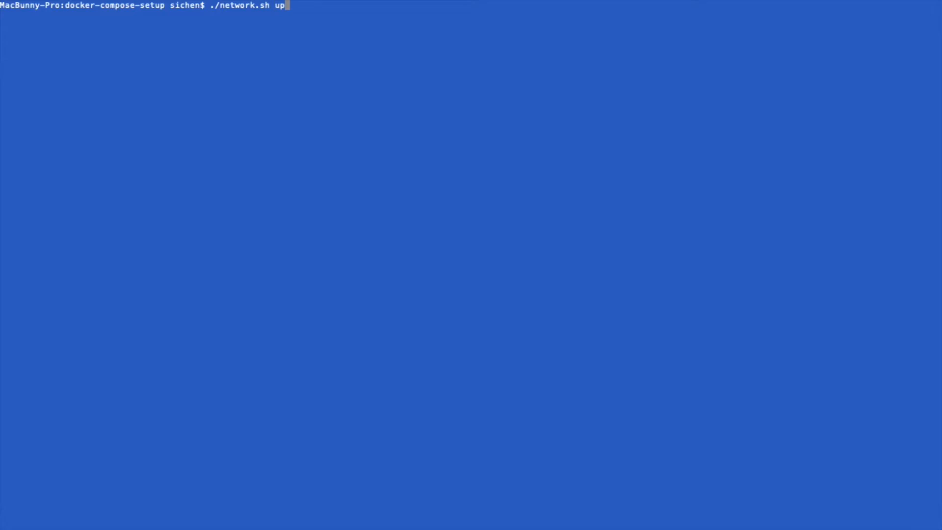
type("createC")
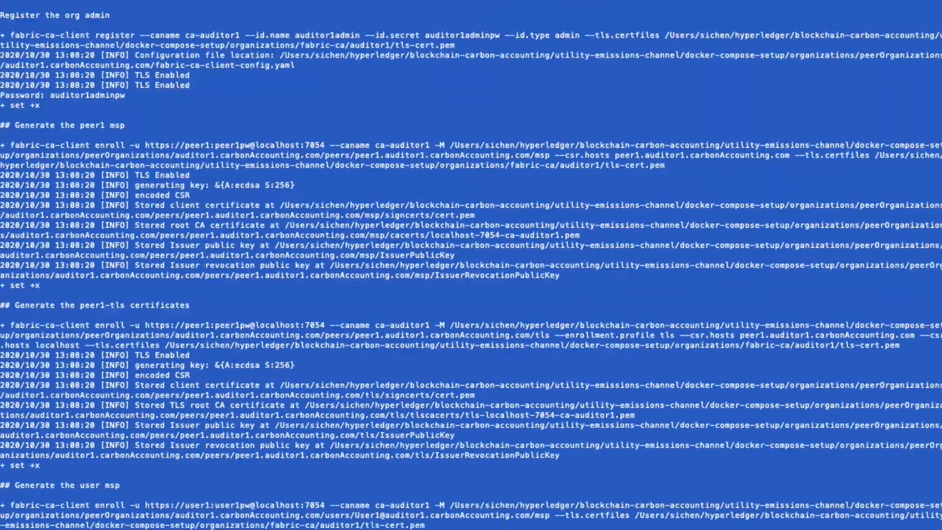
- Follow the script output through auditor certificates and genesis block until orderer, peer and CouchDB containers run
scroll("down", 3)
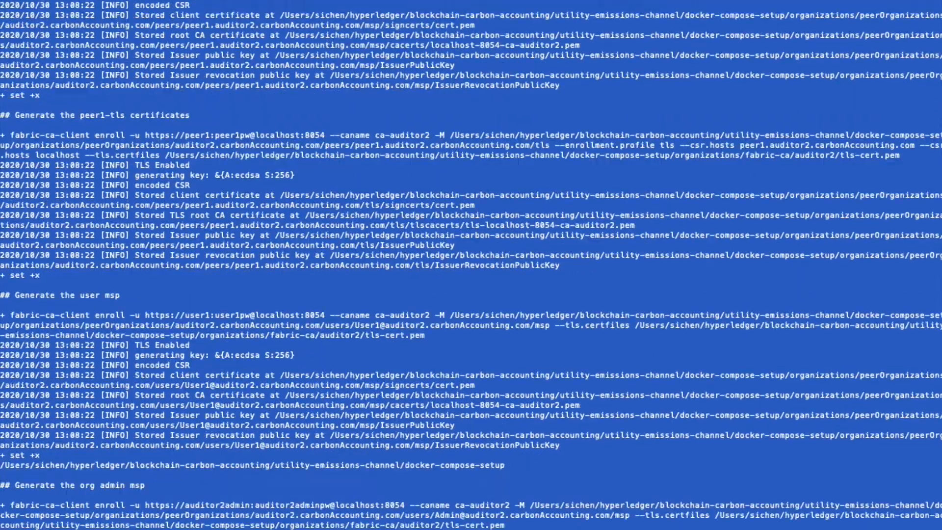
scroll("down", 3)
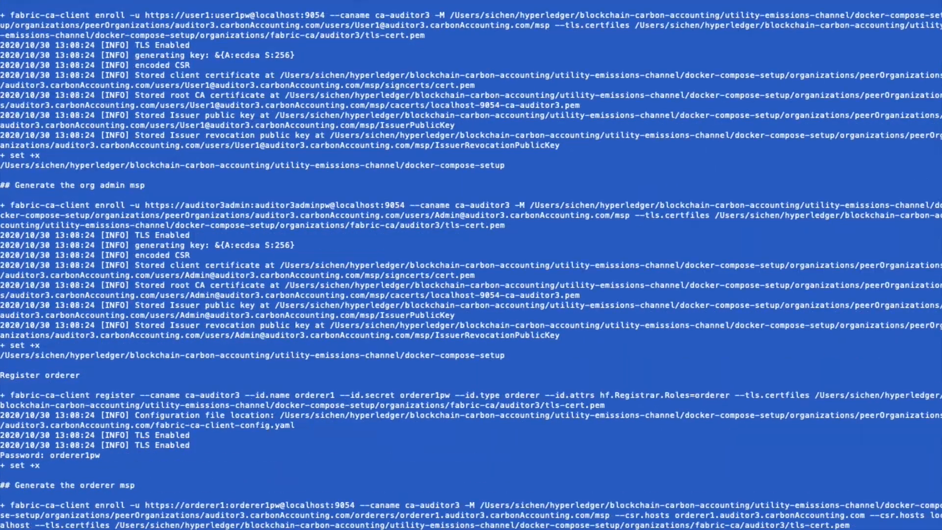
scroll("down", 3)
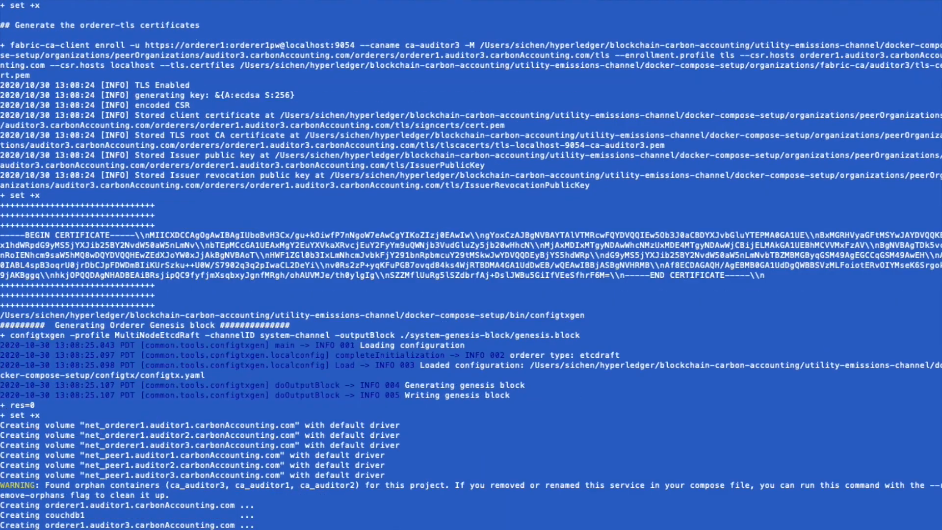
scroll("down", 3)
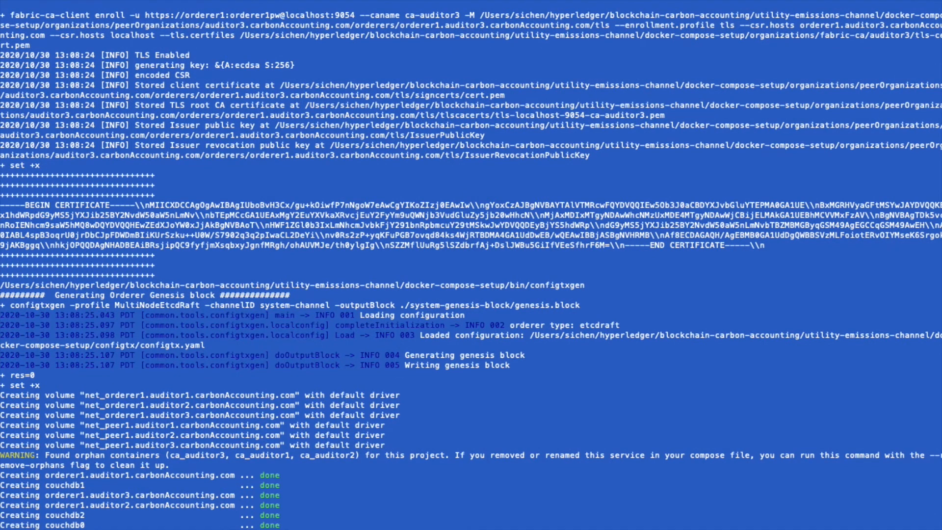
scroll("down", 3)
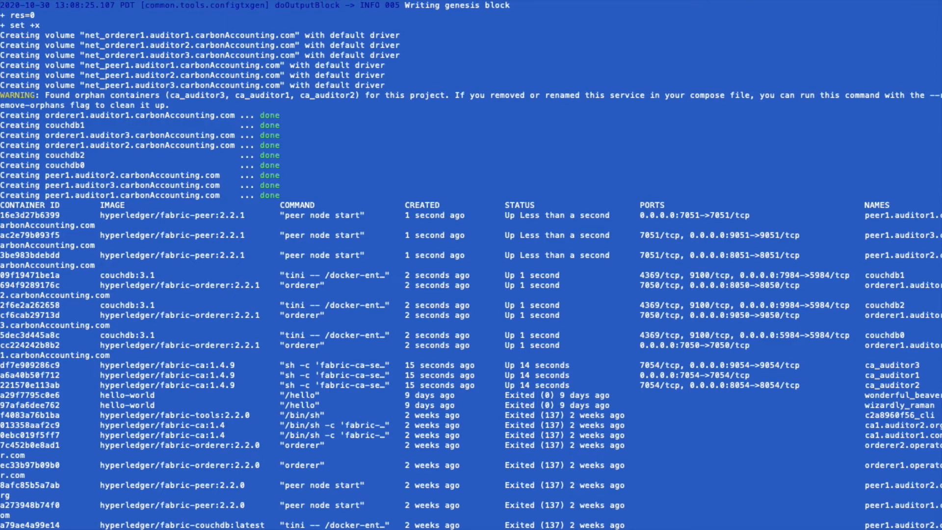
scroll("down", 3)
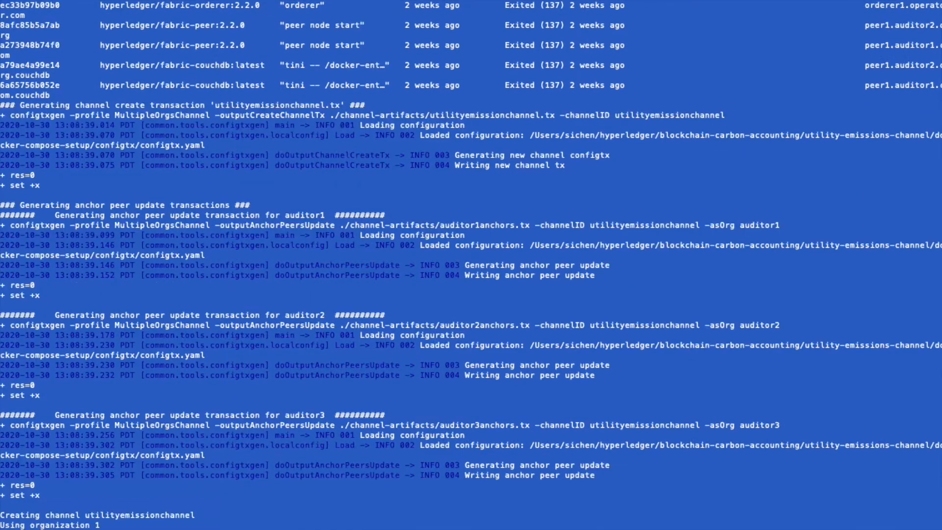
- Follow output as utilityemissionchannel is created, auditor1–3 peers join, and anchor peers update
scroll("down", 3)
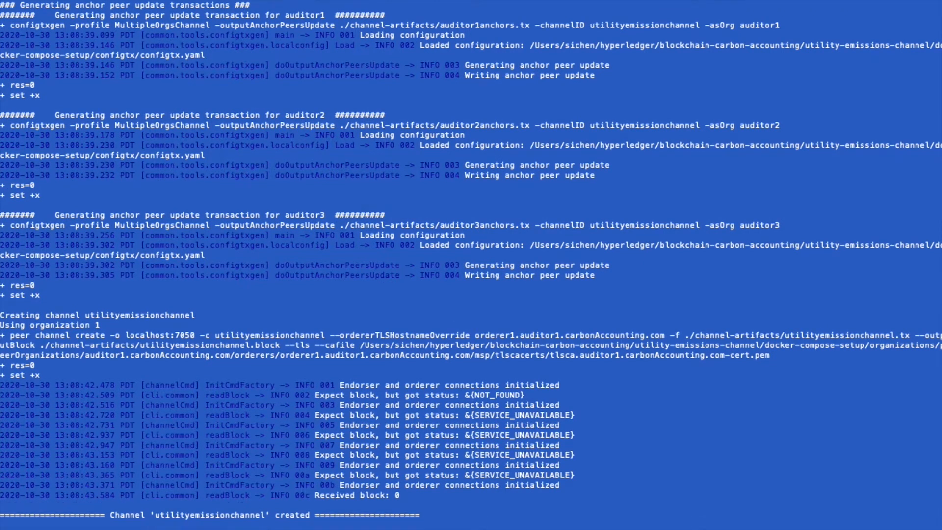
scroll("down", 3)
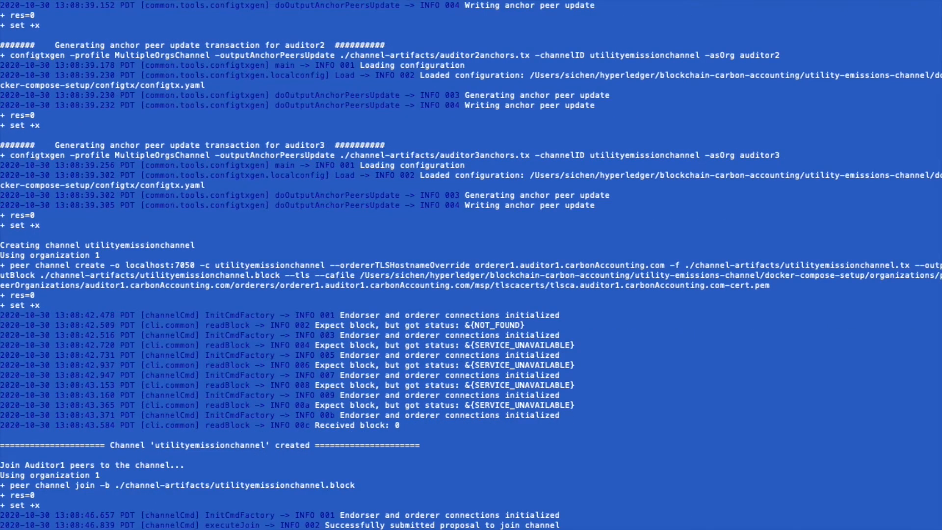
scroll("down", 3)
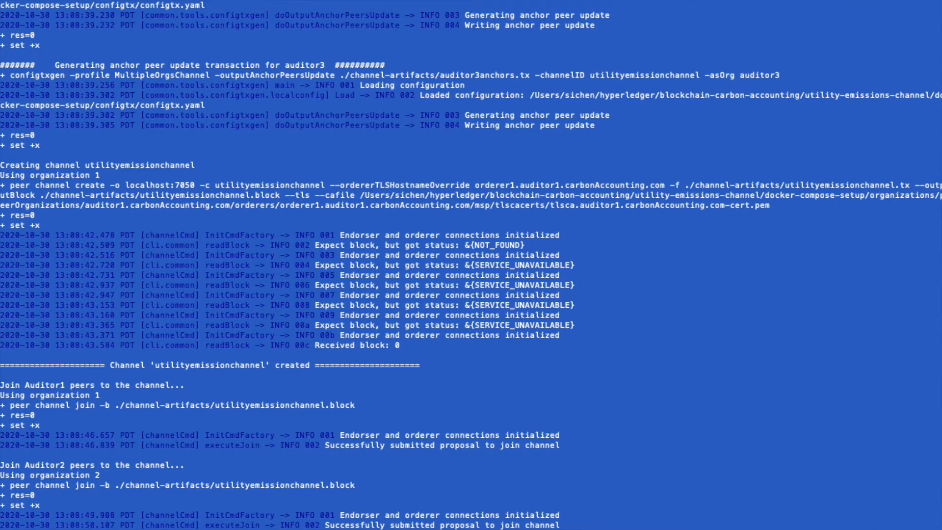
scroll("down", 3)
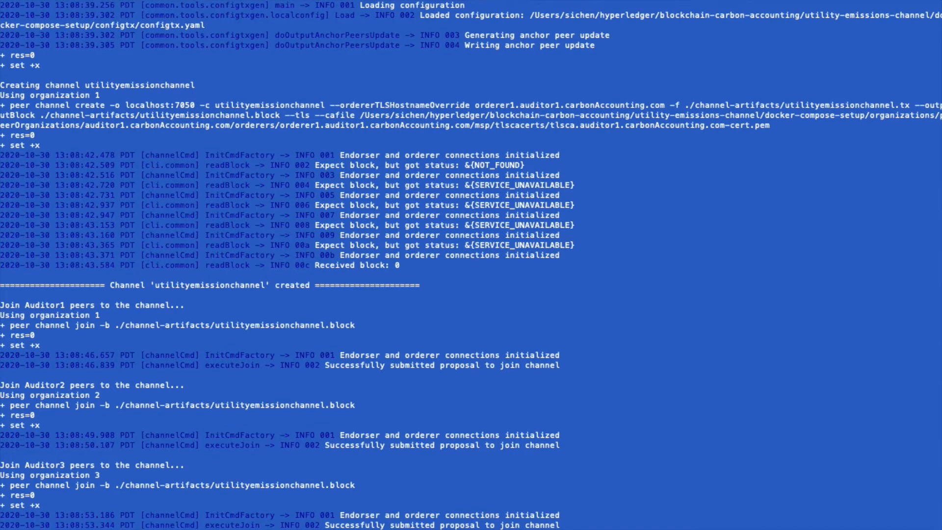
scroll("down", 3)
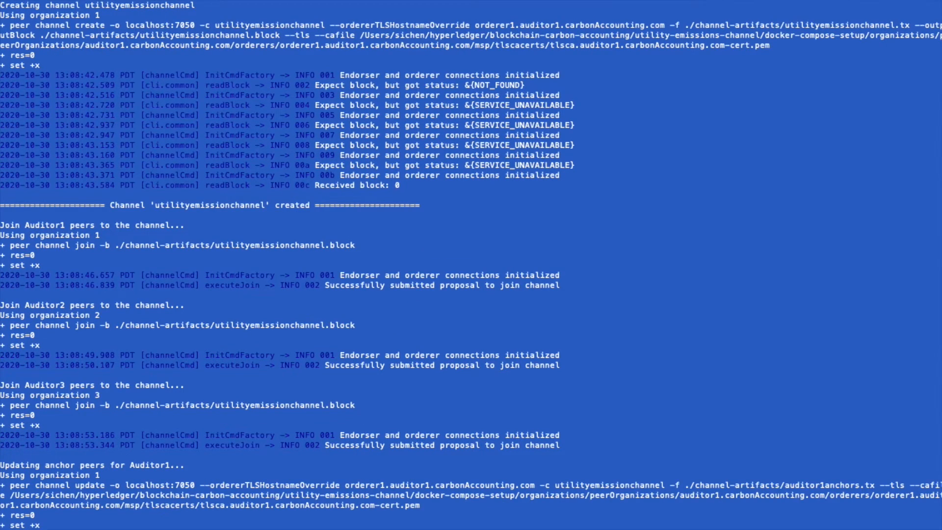
scroll("down", 3)
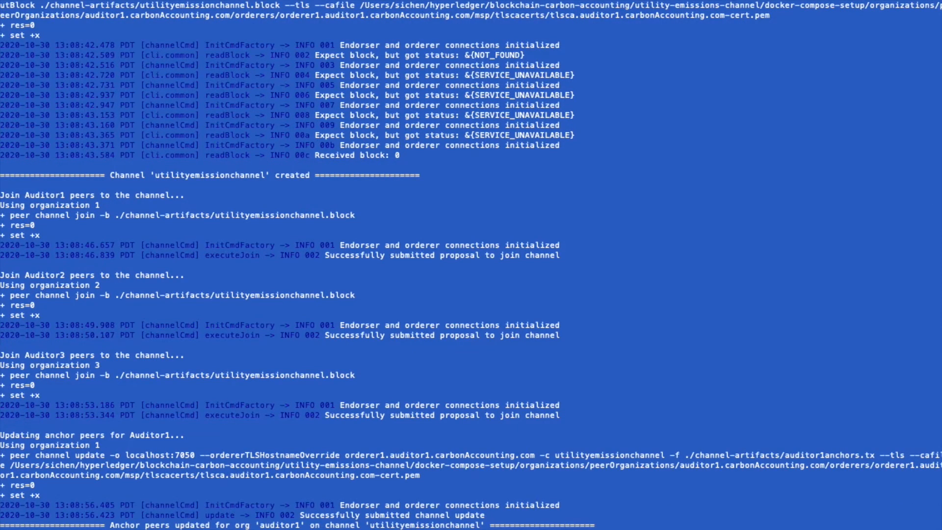
scroll("down", 3)
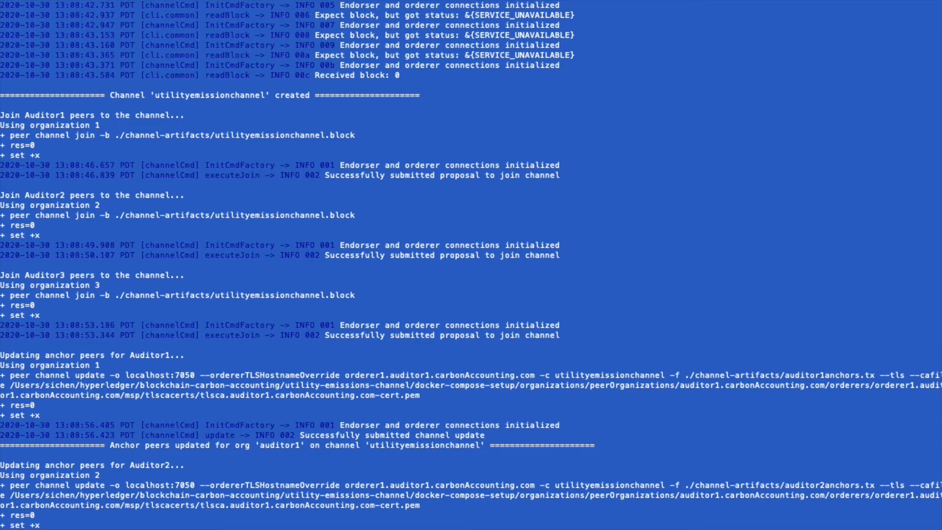
scroll("down", 3)
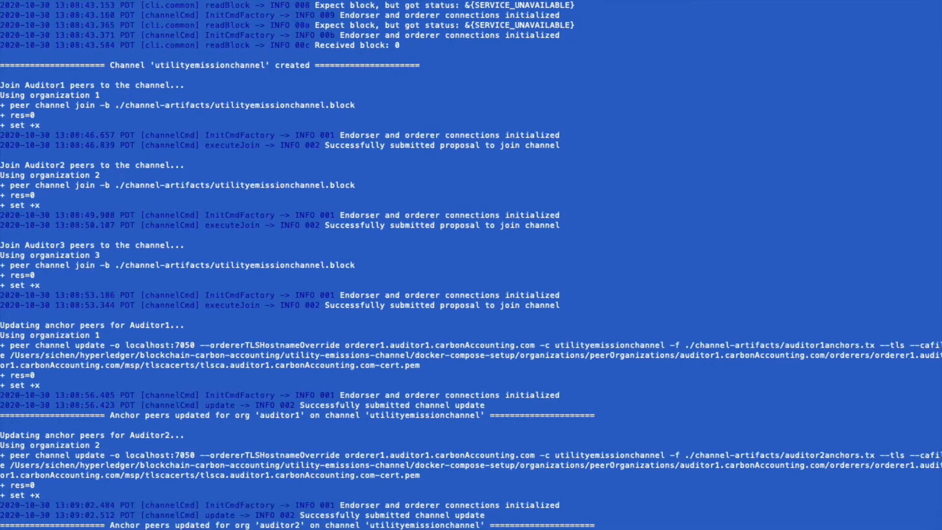
scroll("down", 3)
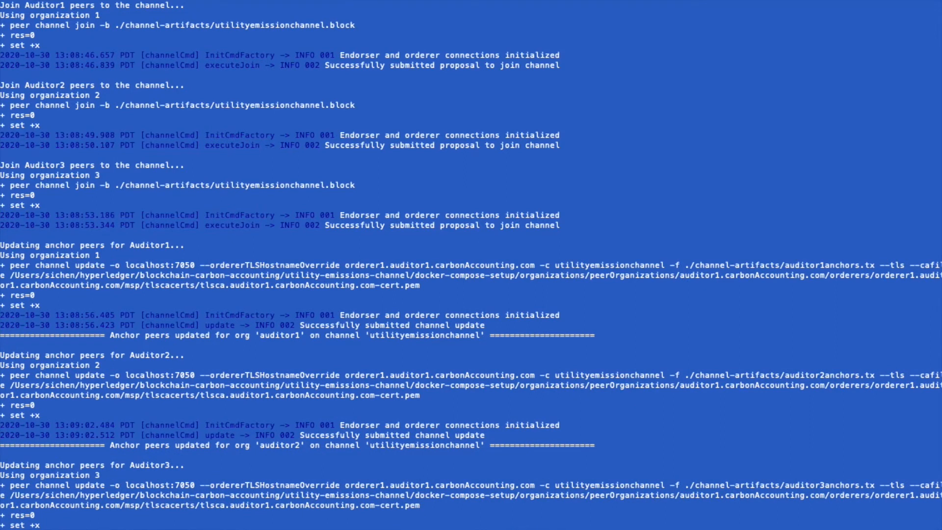
scroll("down", 3)
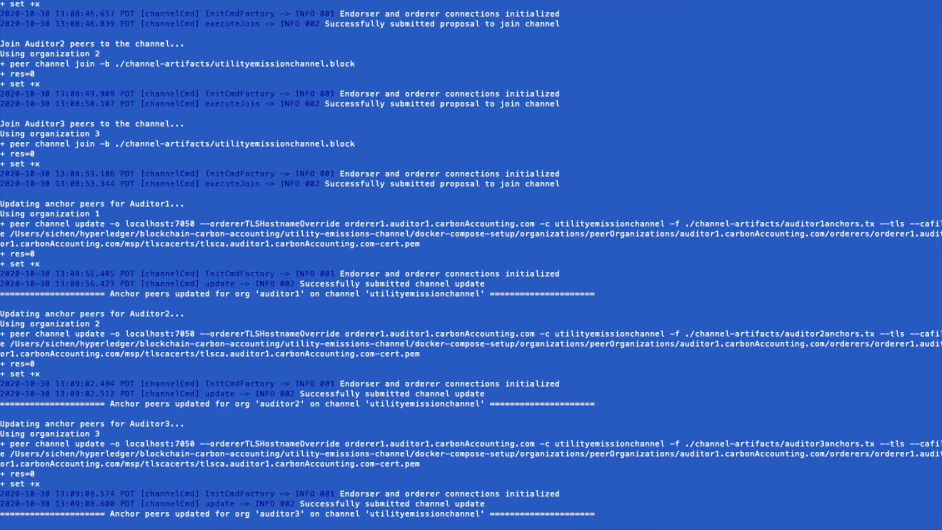
mouse_move(453, 166)
type("./network.sh deployCC")
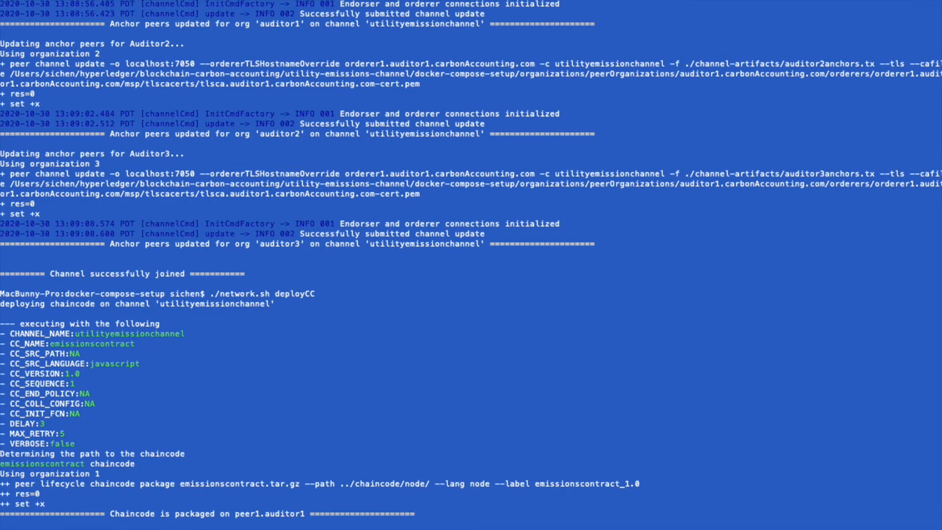
- Deploy emissionscontract with ./network.sh deployCC and follow the package and install output
scroll("down", 3)
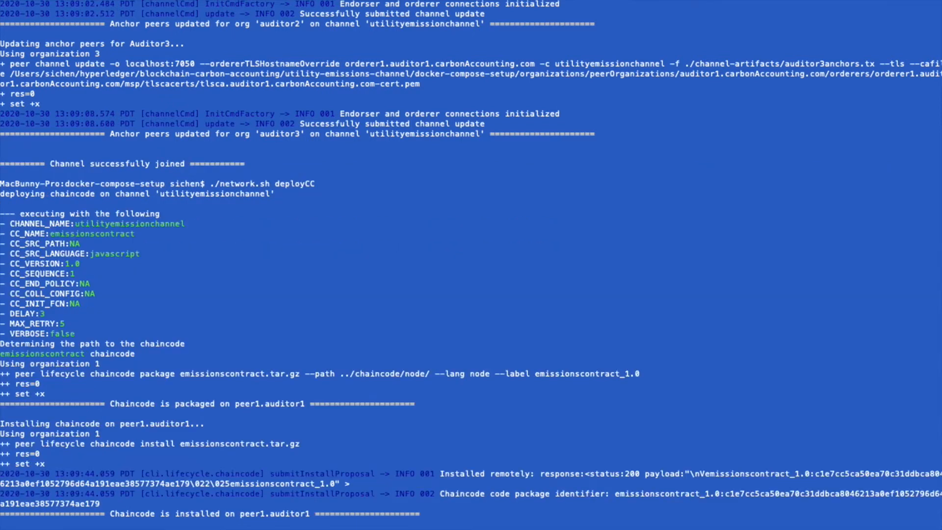
mouse_move(444, 436)
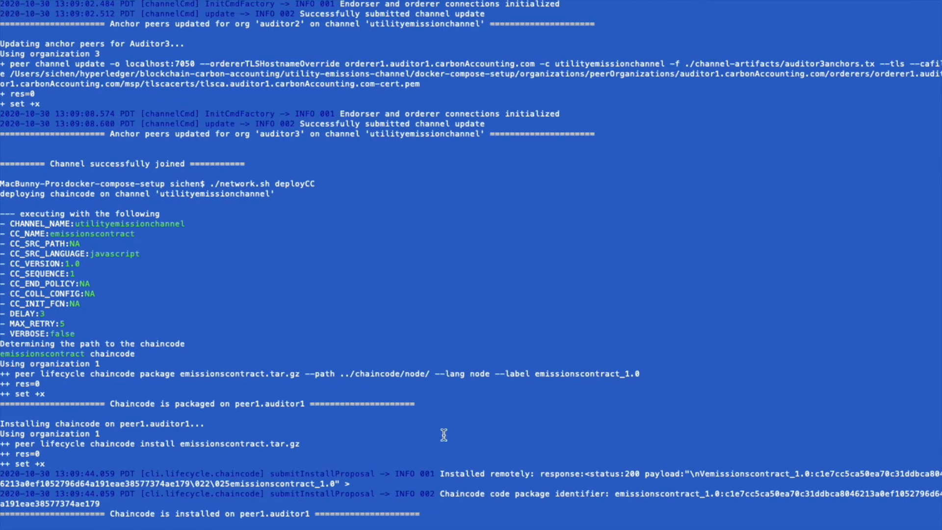
mouse_move(441, 428)
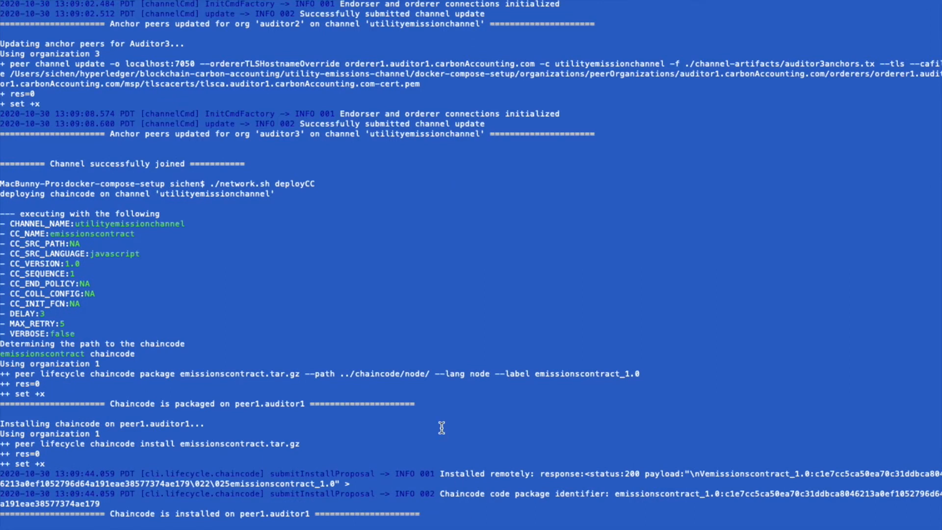
mouse_move(359, 494)
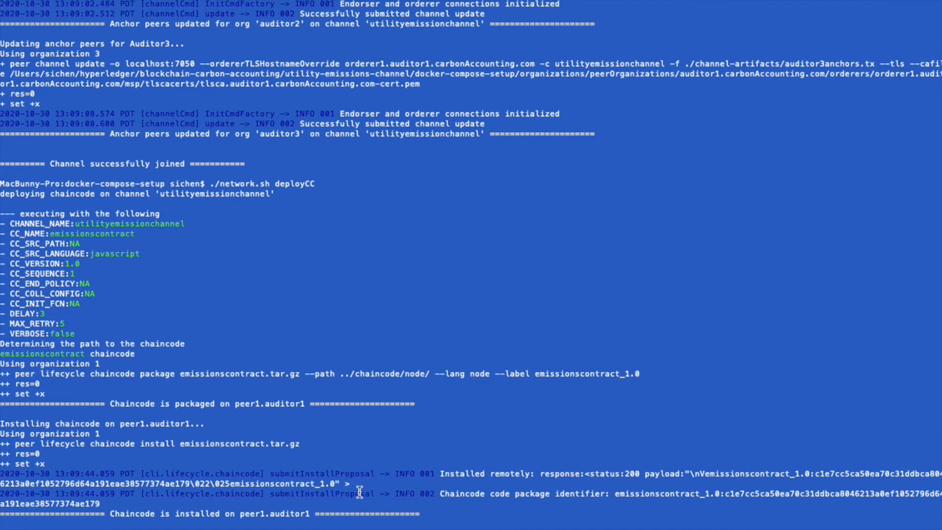
scroll("down", 3)
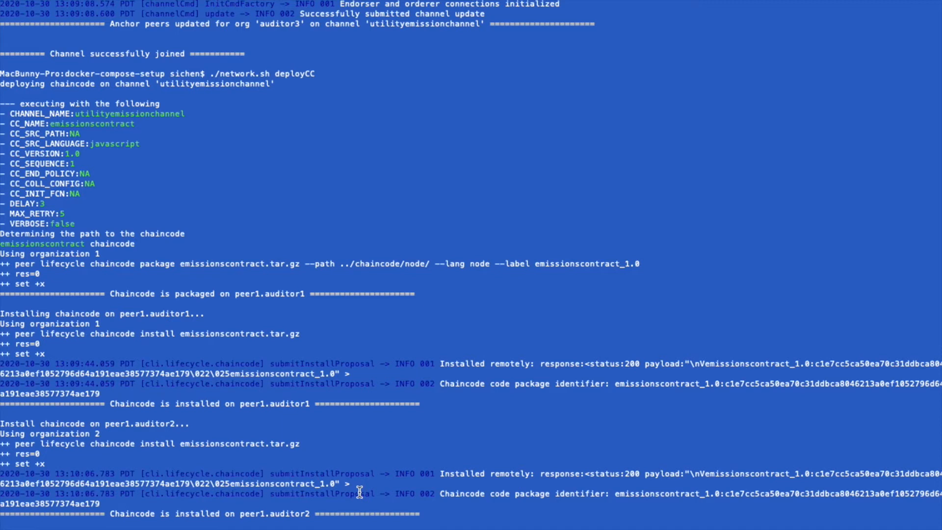
scroll("down", 3)
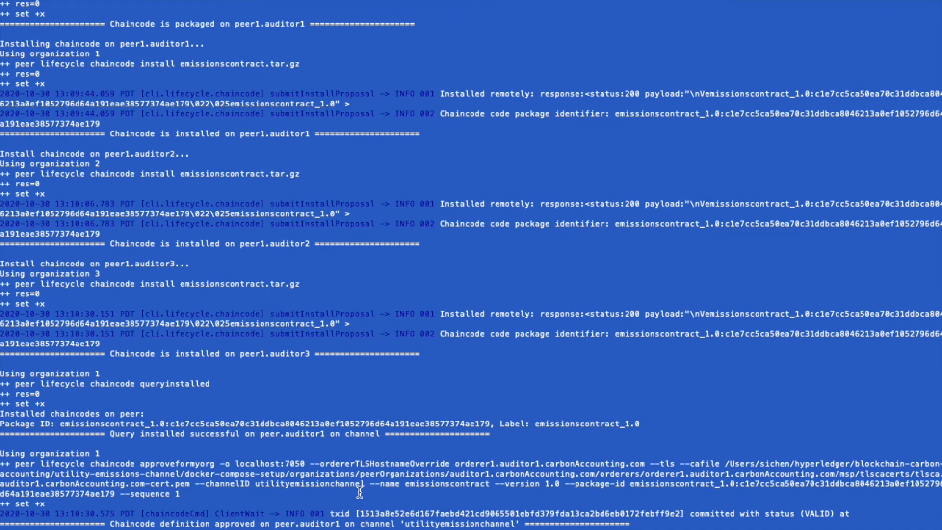
- Follow the auditor1–3 approvals, then the emissionscontract commit and query on utilityemissionchannel
scroll("down", 3)
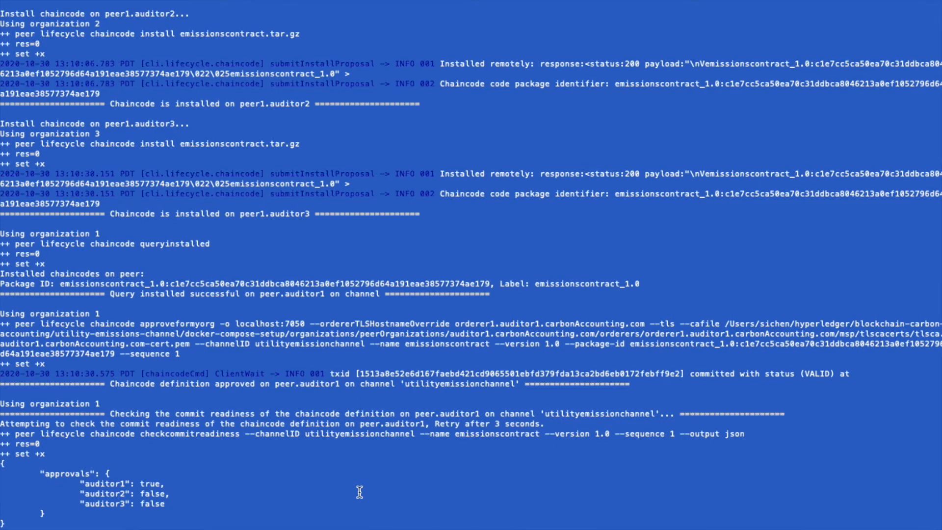
scroll("down", 3)
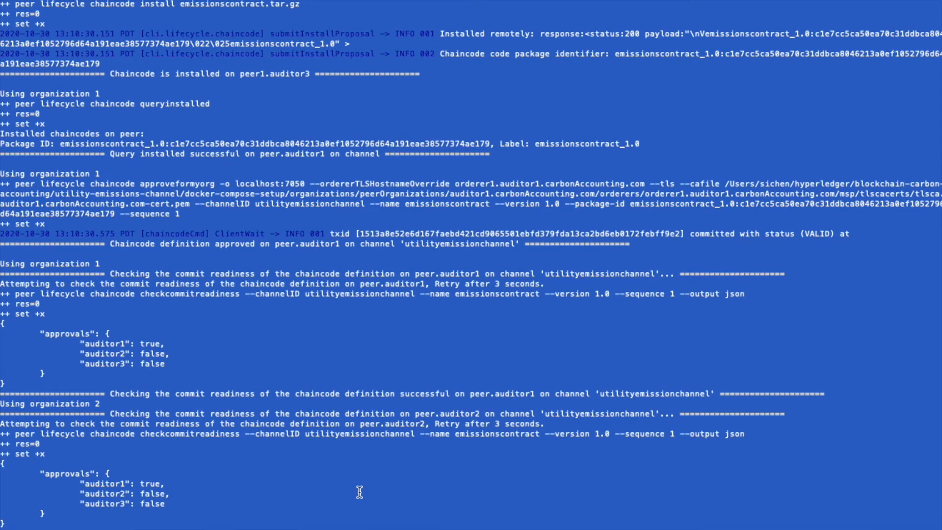
scroll("down", 3)
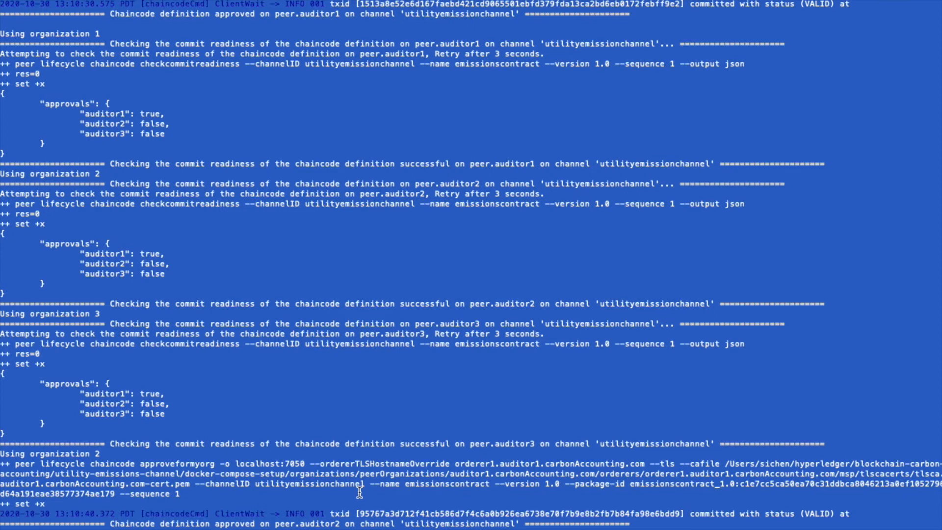
scroll("down", 3)
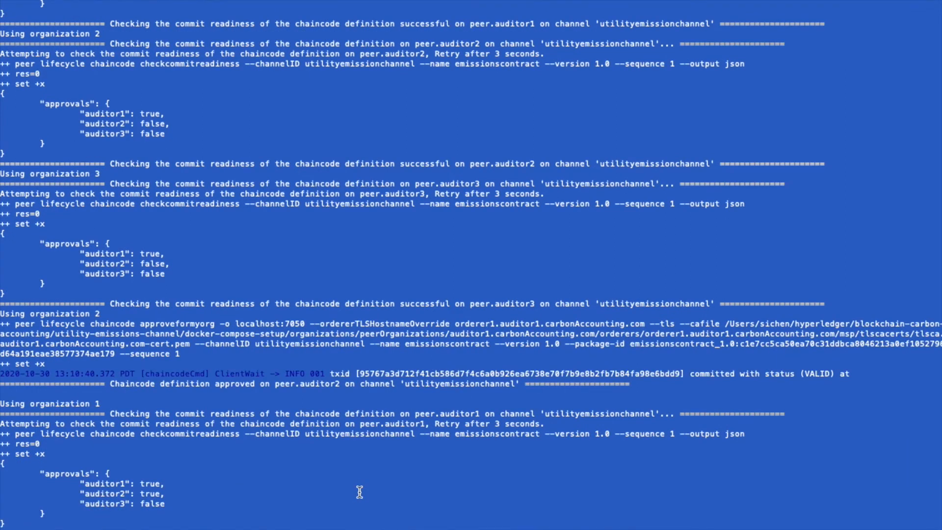
scroll("down", 3)
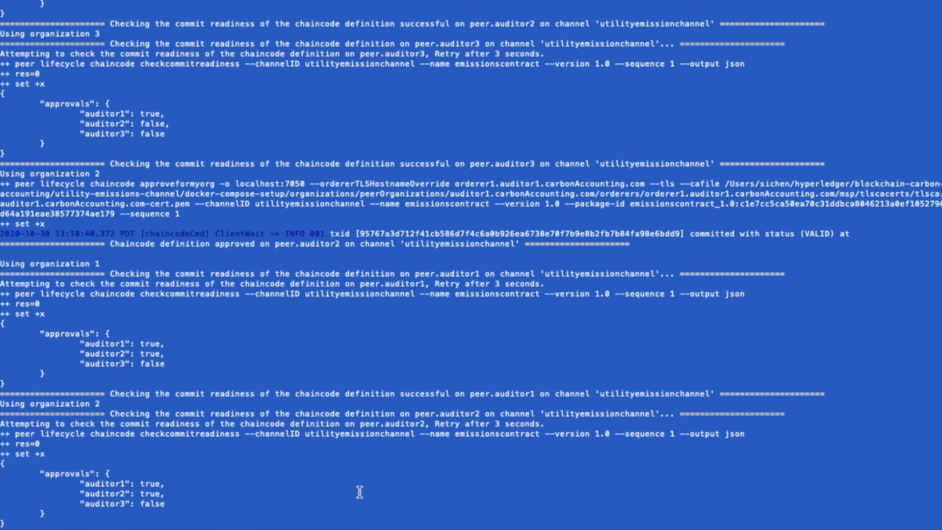
scroll("down", 3)
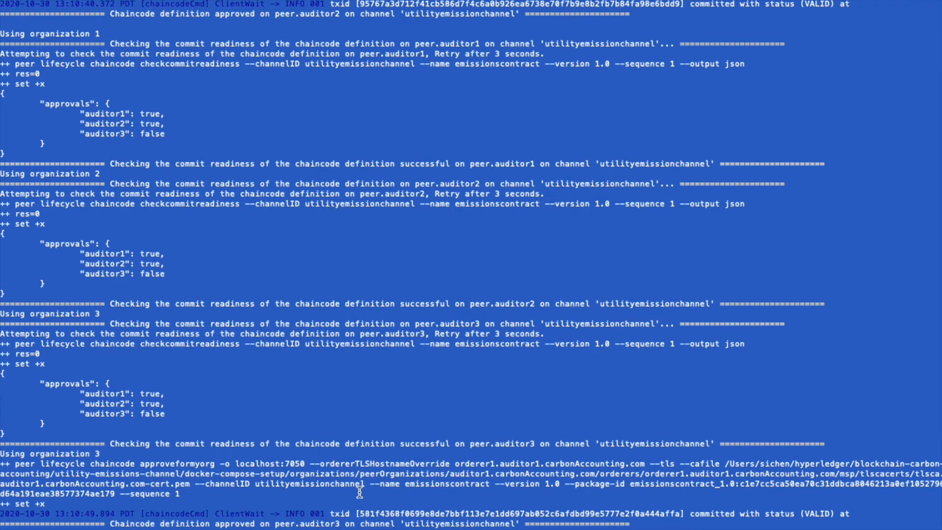
scroll("down", 3)
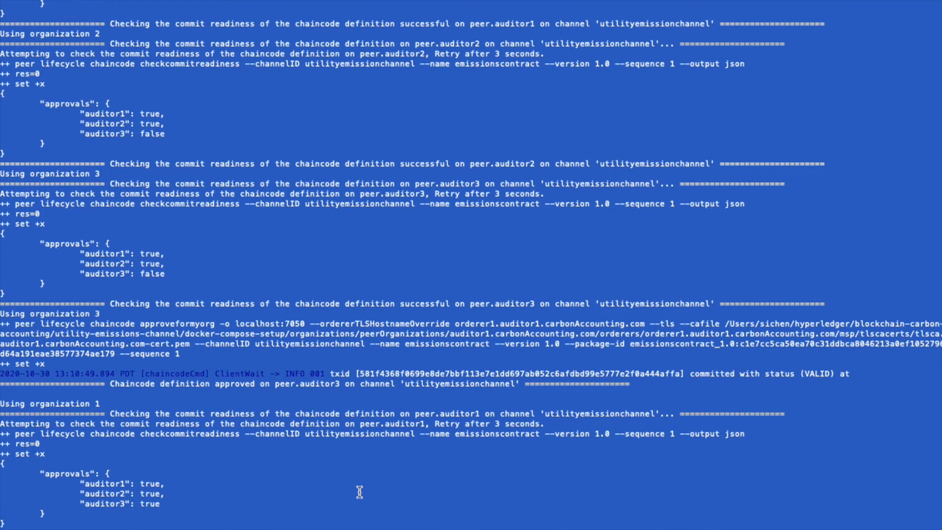
scroll("down", 3)
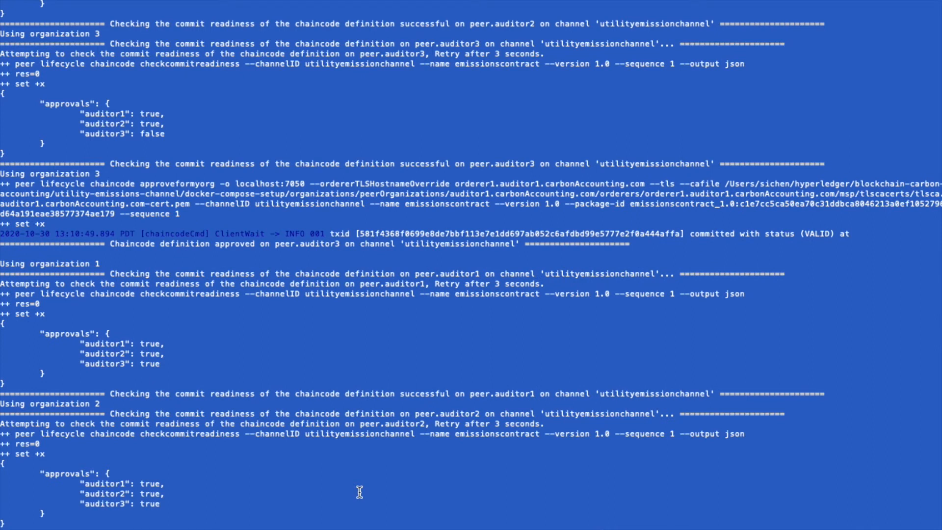
scroll("down", 3)
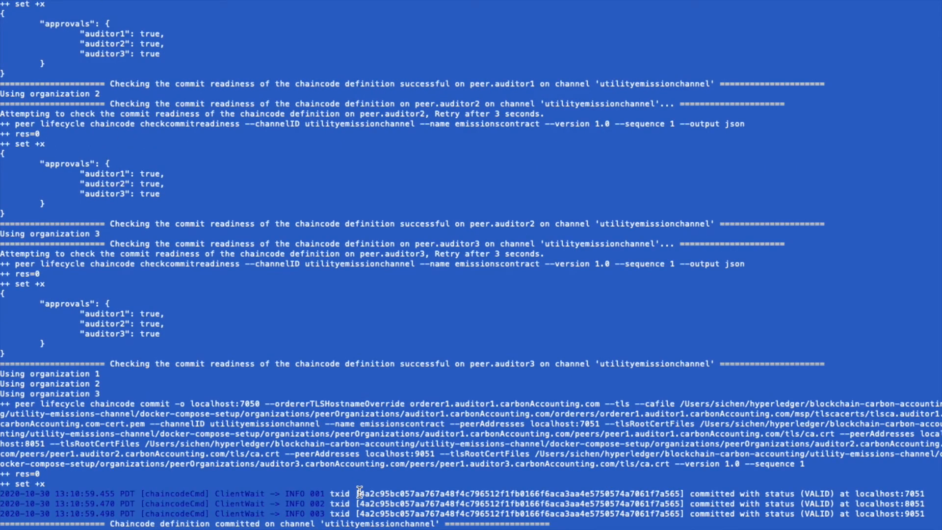
scroll("down", 3)
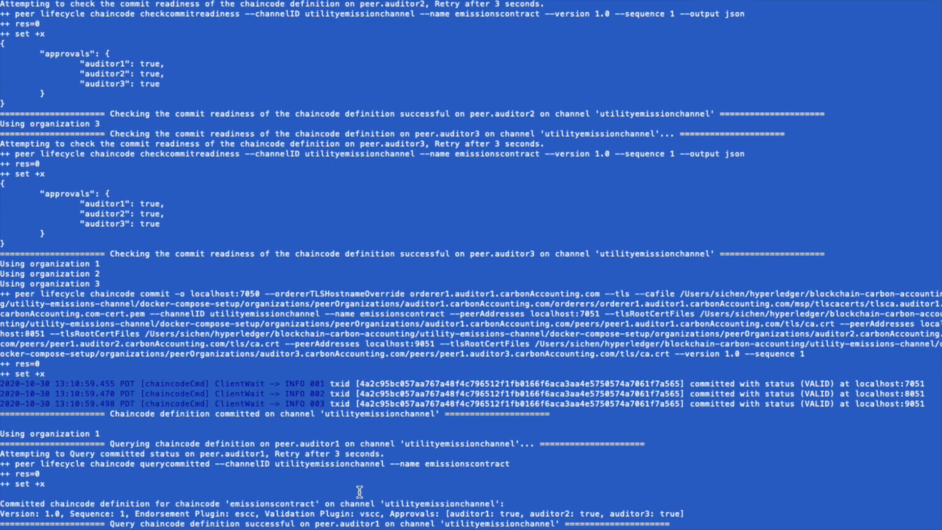
scroll("down", 3)
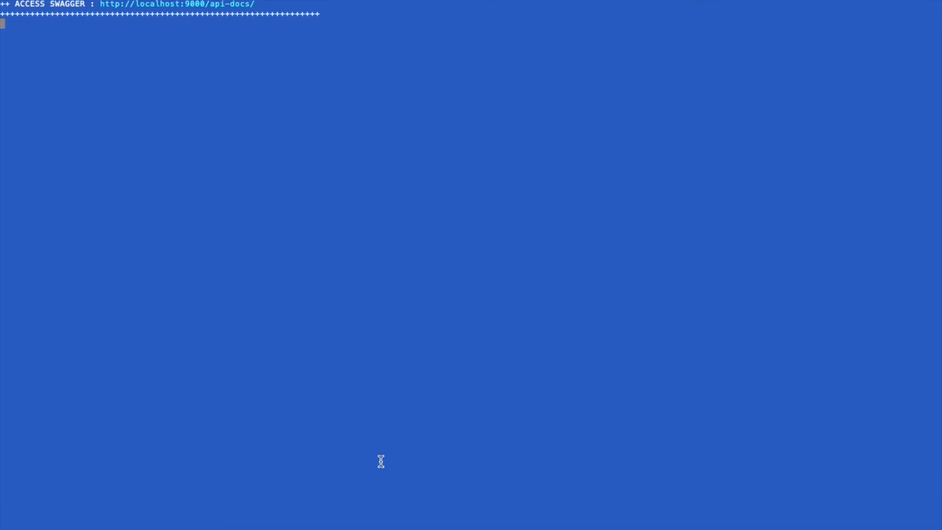
mouse_move(367, 194)
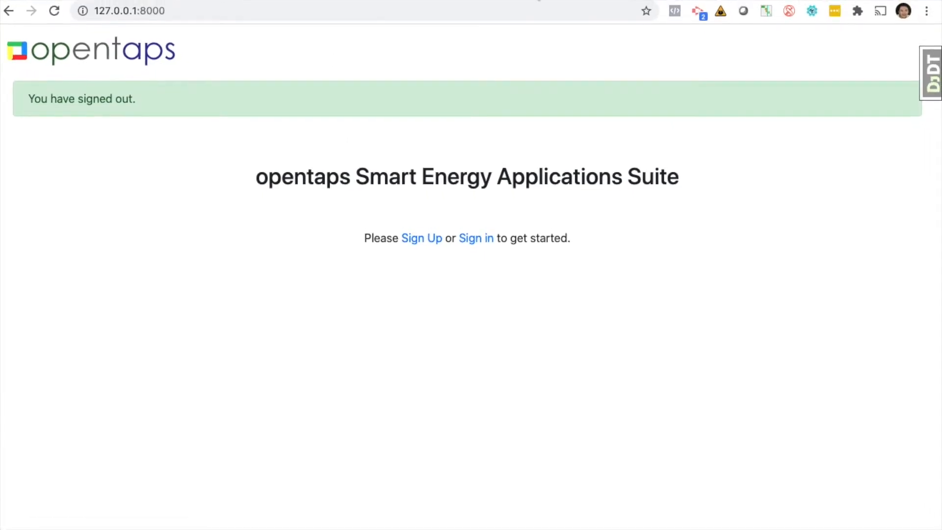
- Sign in as admin, retrying after the error, and open Config > Hyperledger
left_click(476, 238)
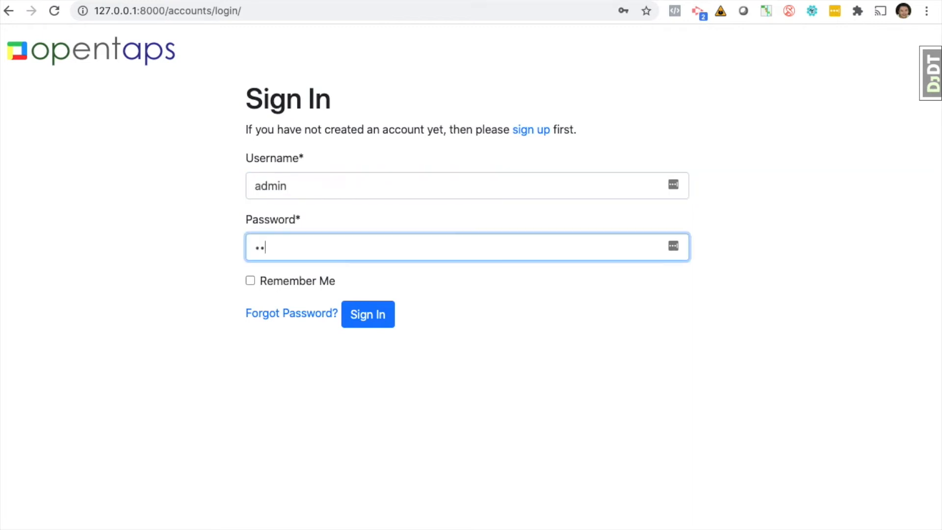
key("Backspace")
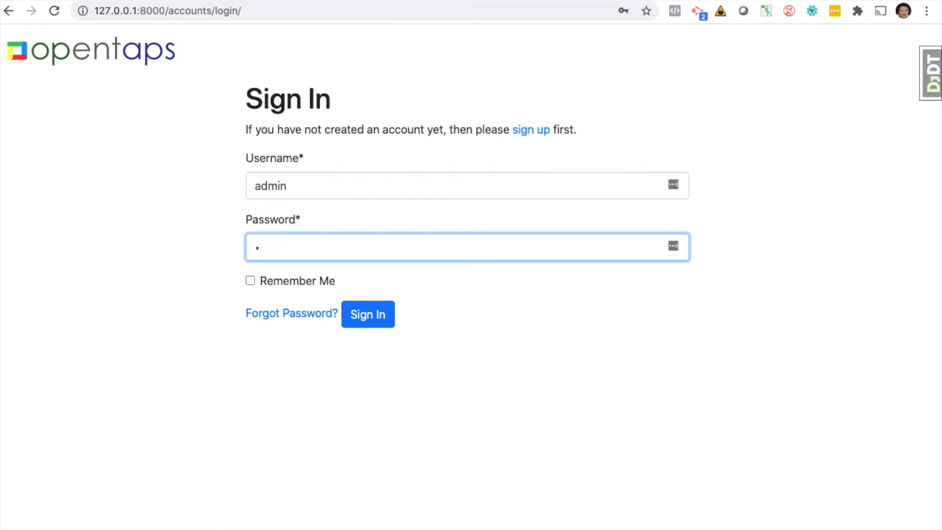
left_click(367, 313)
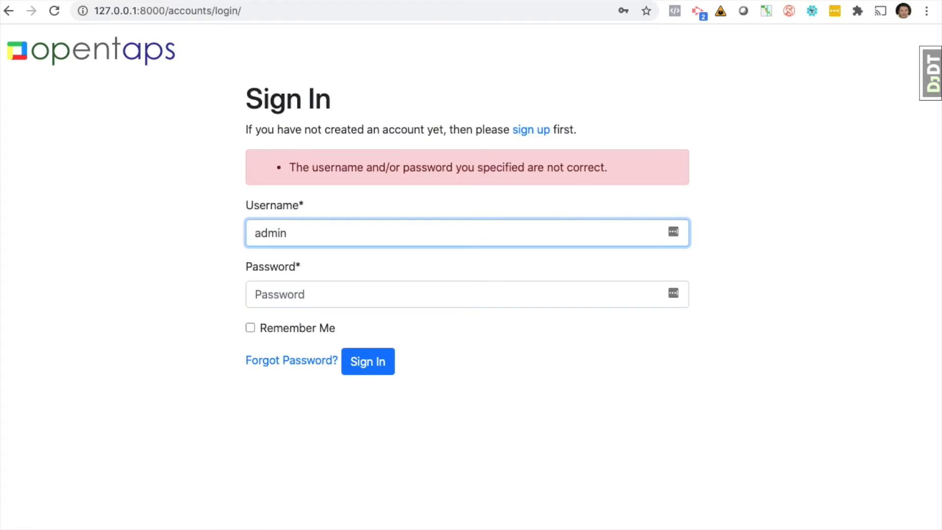
left_click(367, 362)
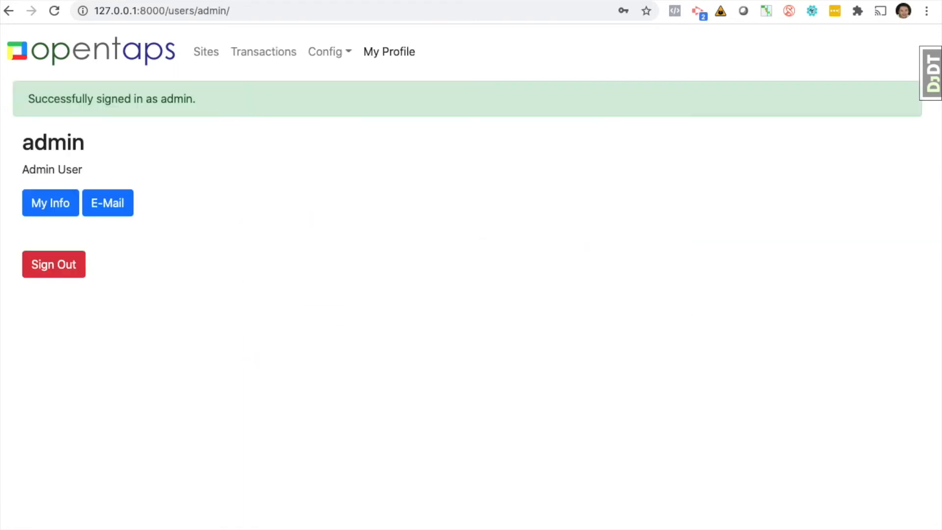
left_click(326, 52)
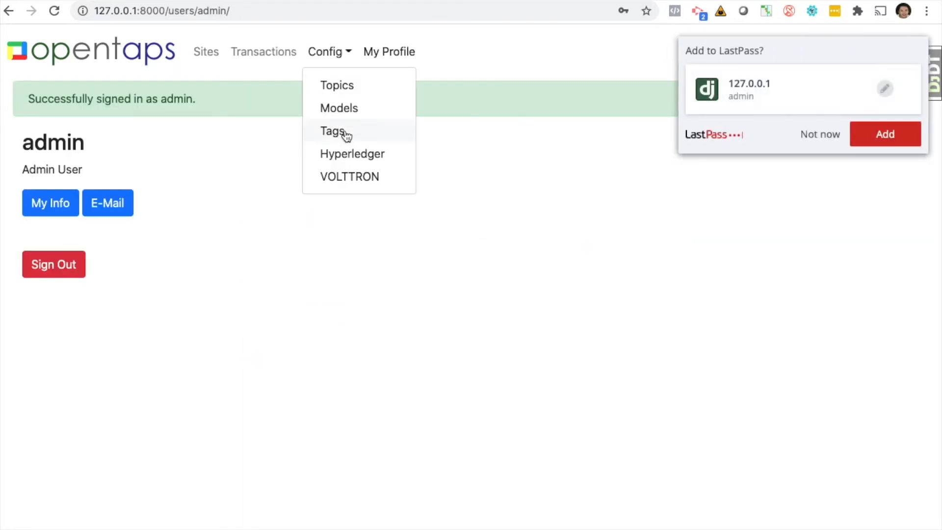
left_click(352, 154)
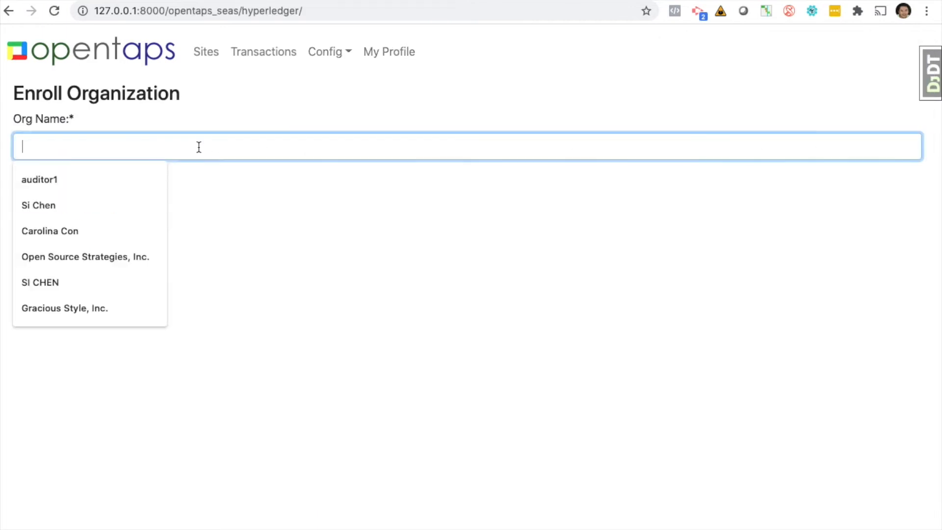
- Enroll the auditor1 organization from the Hyperledger Org Name form
left_click(32, 10)
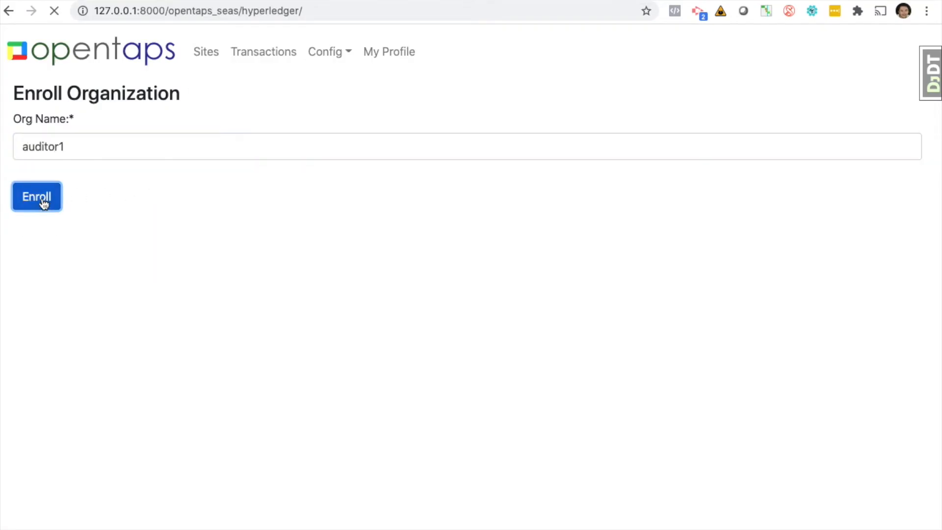
left_click(36, 196)
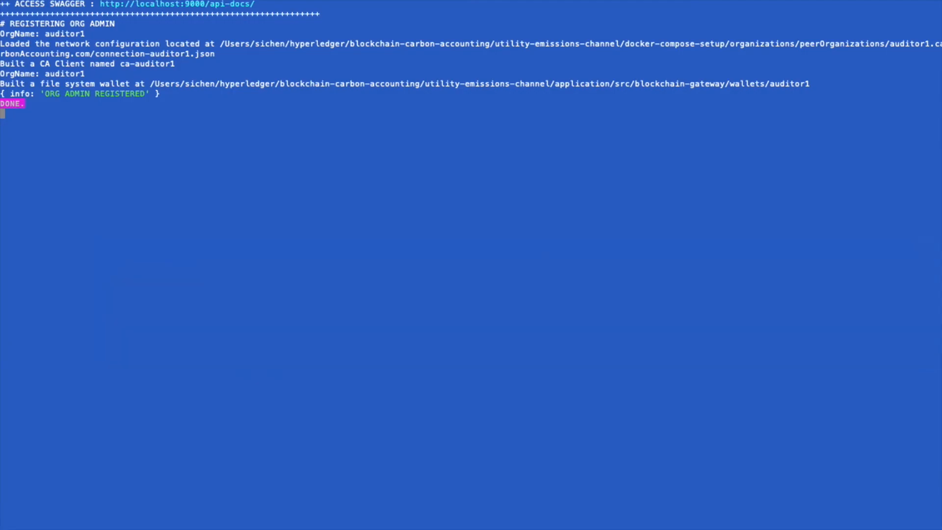
mouse_move(128, 142)
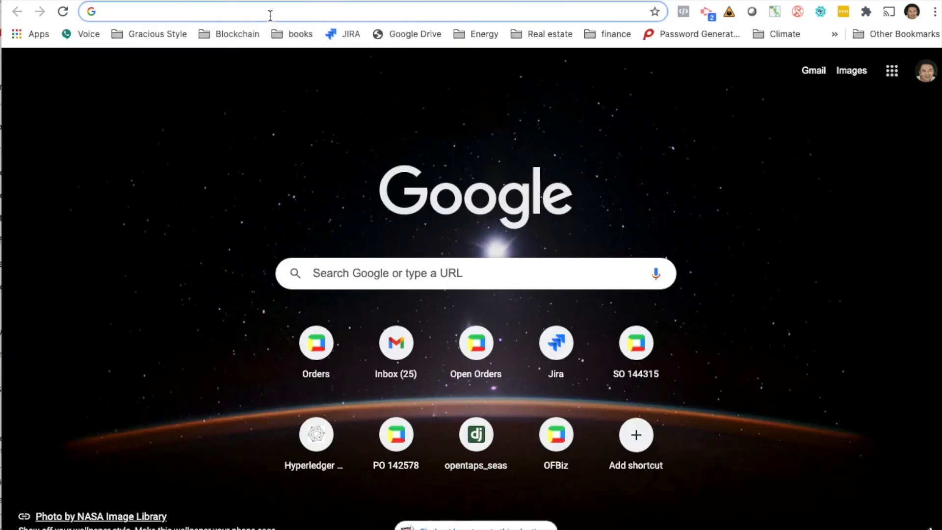
- In Django admin at 127.0.0.1:8000, set user sichen's organization to auditor1 and save
type("127.0.0.1:8000")
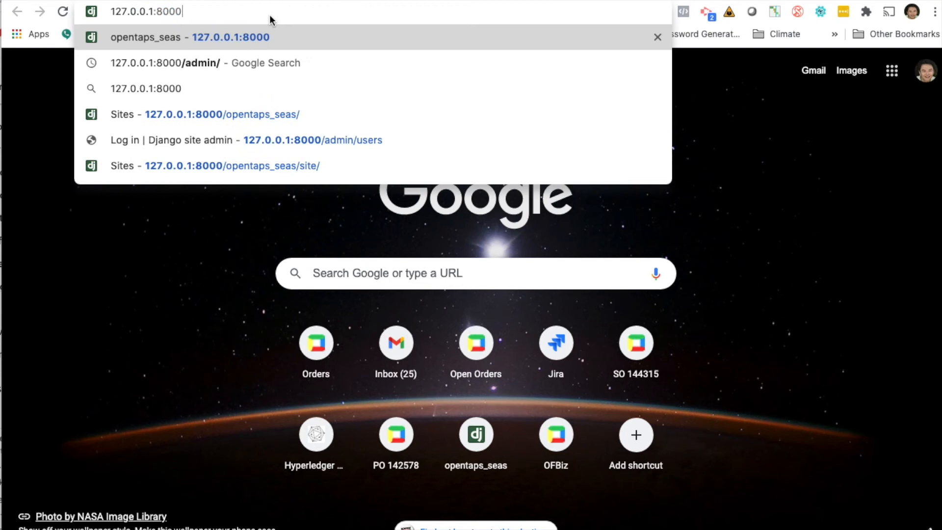
left_click(313, 140)
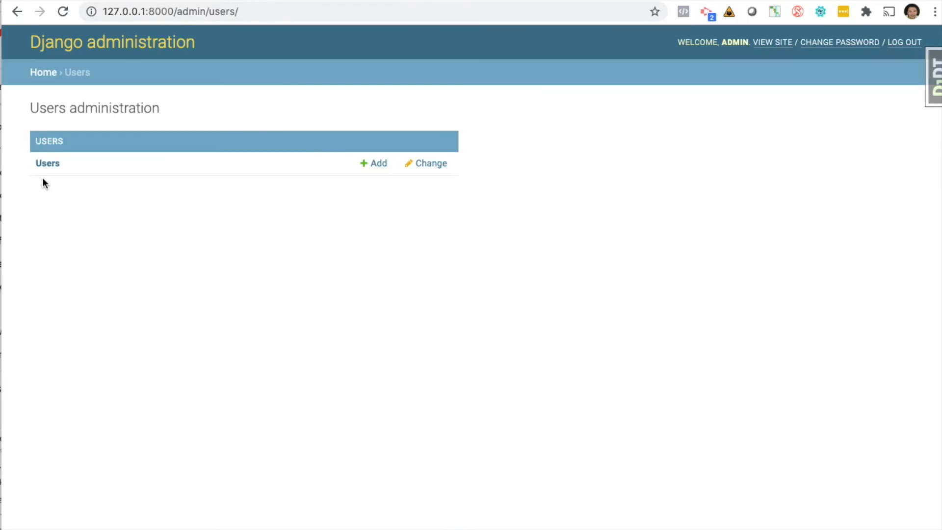
left_click(431, 162)
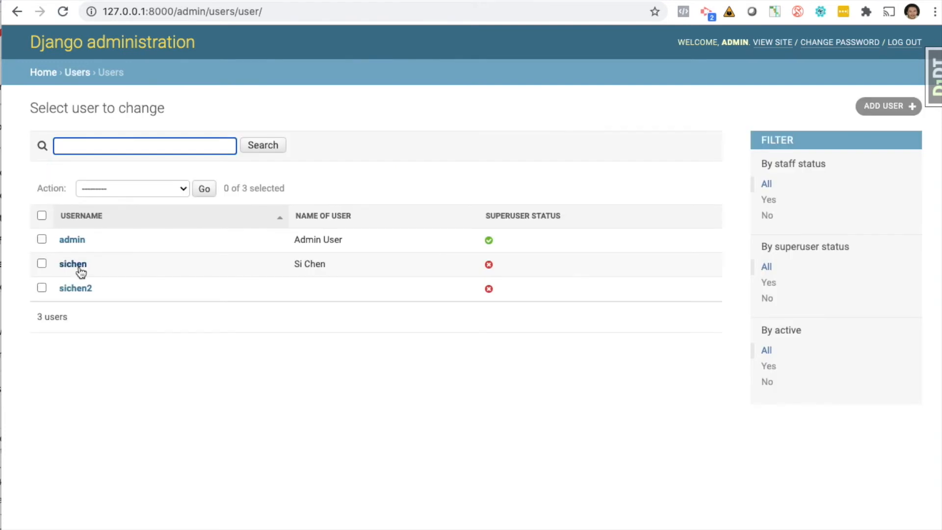
left_click(72, 264)
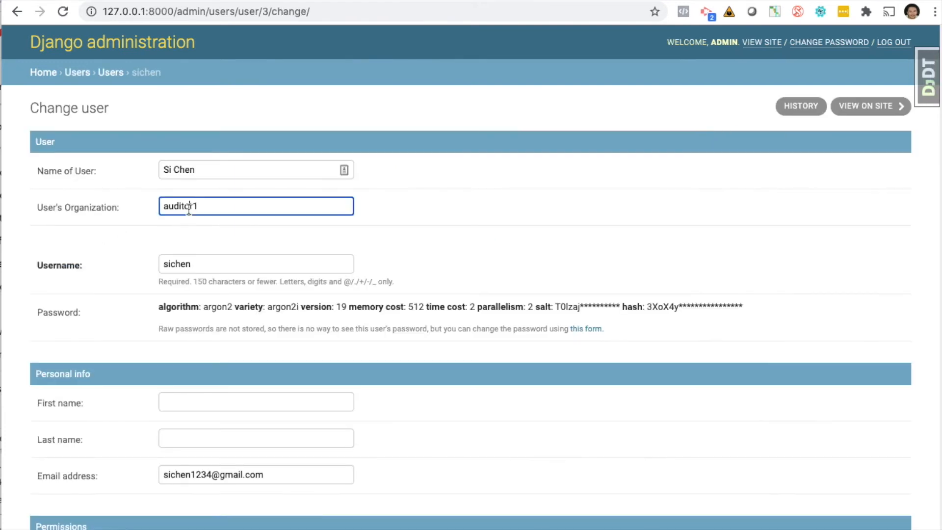
scroll("down", 3)
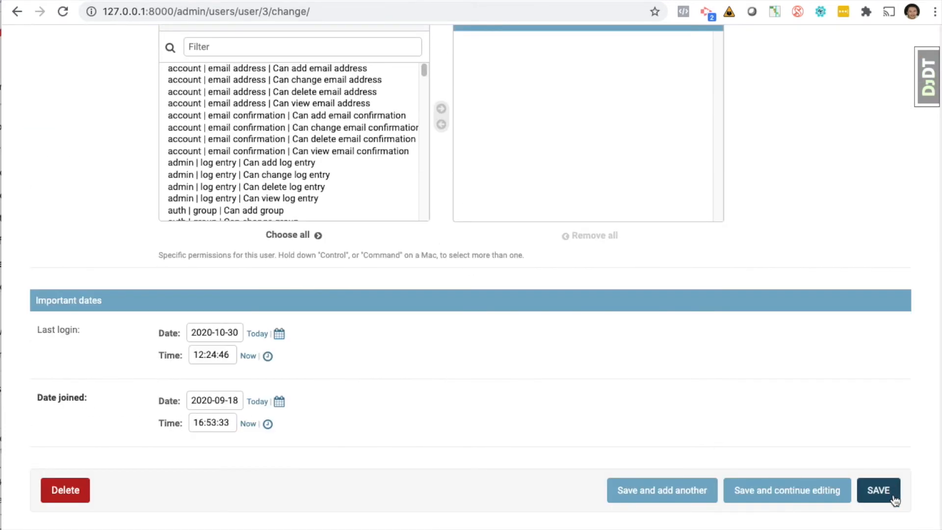
left_click(878, 490)
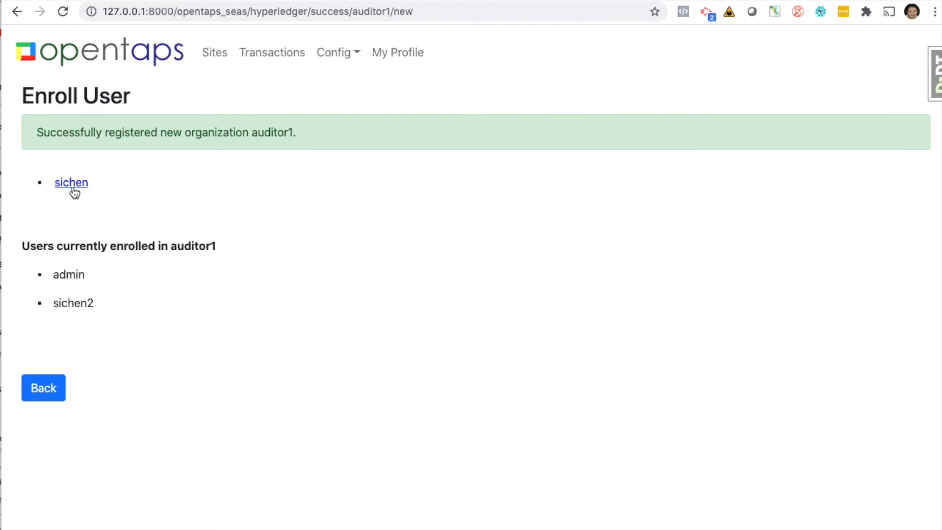
- Enroll the pending user with affiliation department1, then view auditor1's enrolled users
left_click(71, 182)
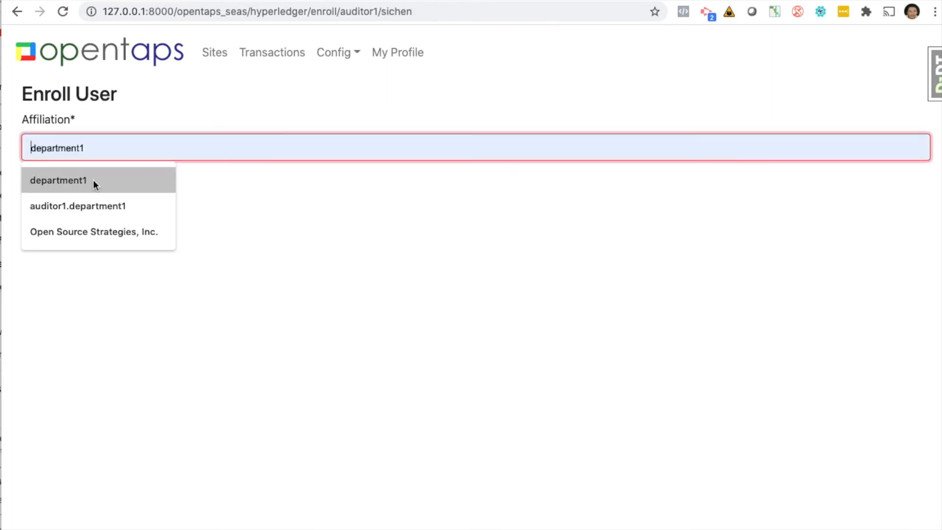
left_click(58, 180)
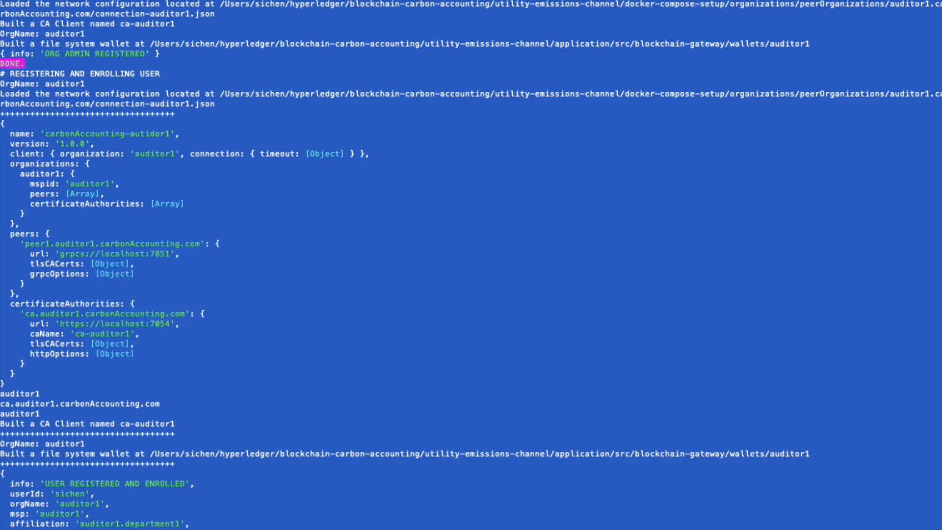
mouse_move(105, 518)
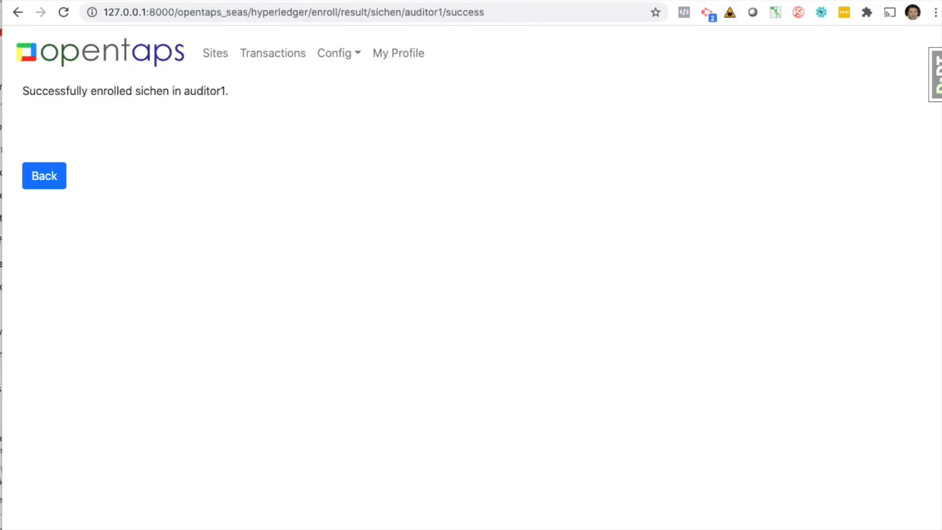
left_click(43, 176)
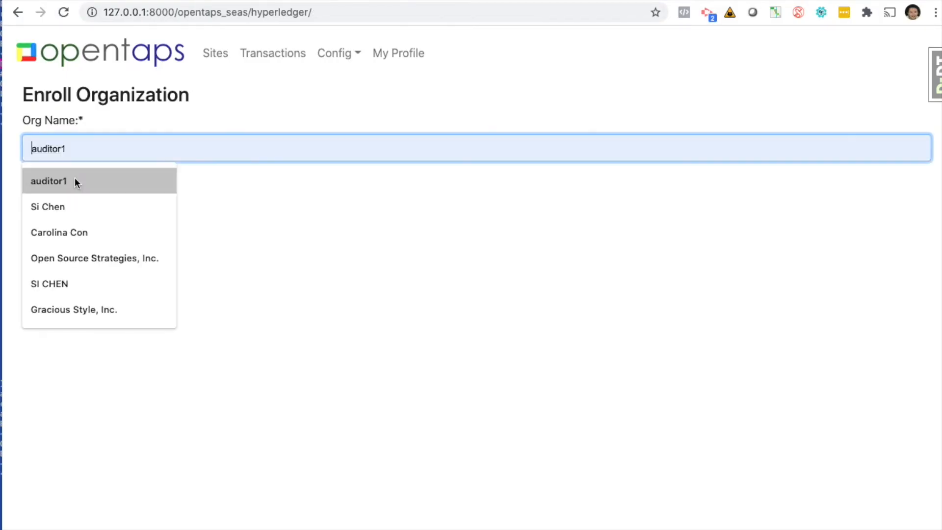
left_click(48, 181)
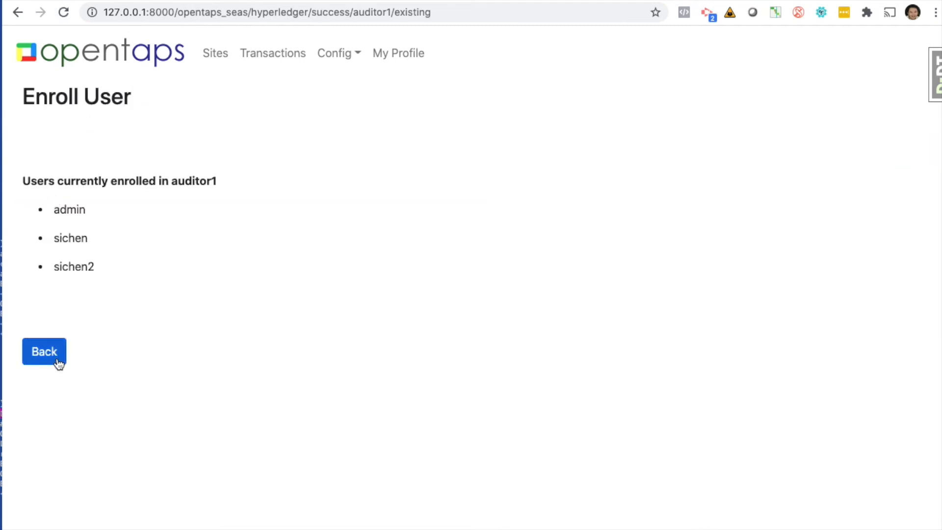
mouse_move(214, 57)
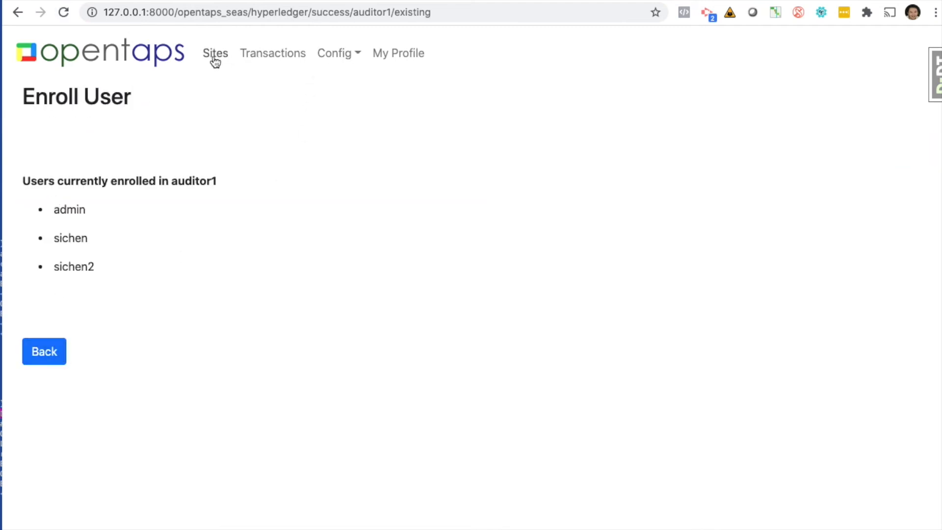
- Open Sites > Demo-Site-1 > demo-site-1-sample_meter and select utility number 11208
left_click(214, 53)
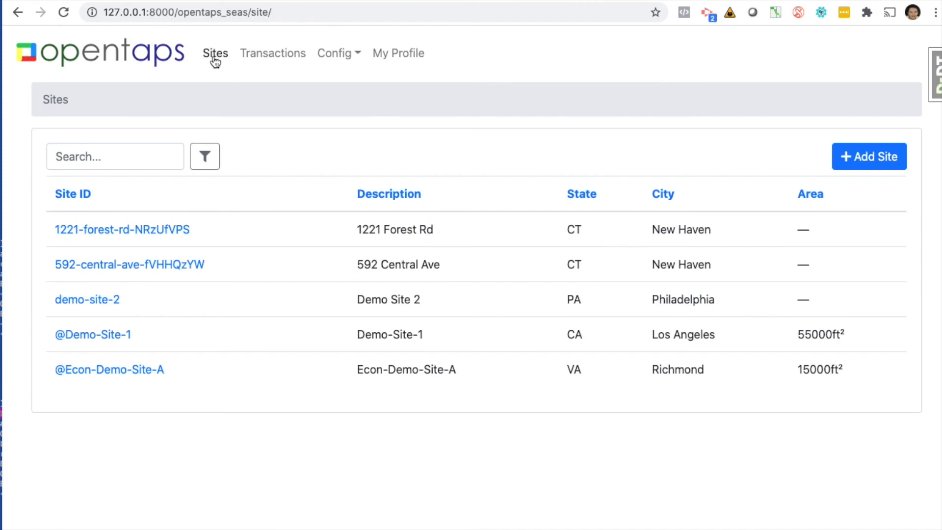
left_click(91, 335)
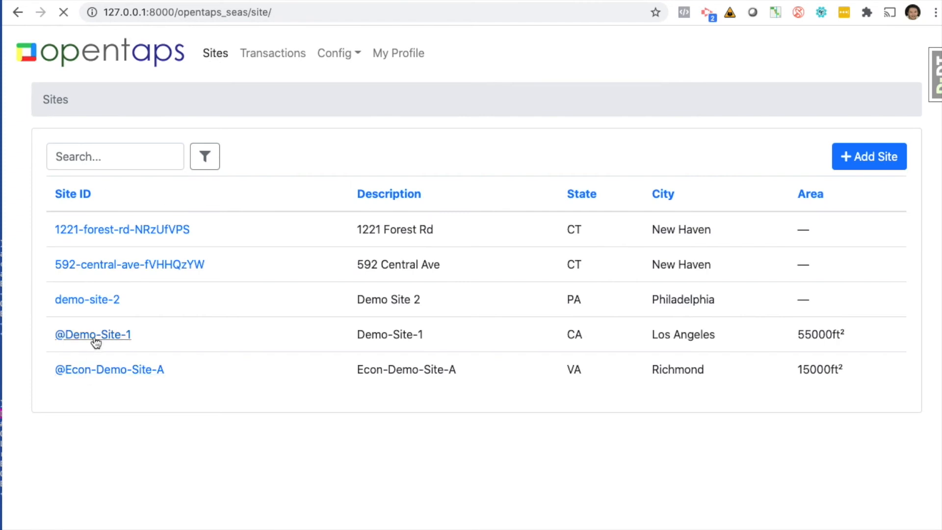
left_click(92, 334)
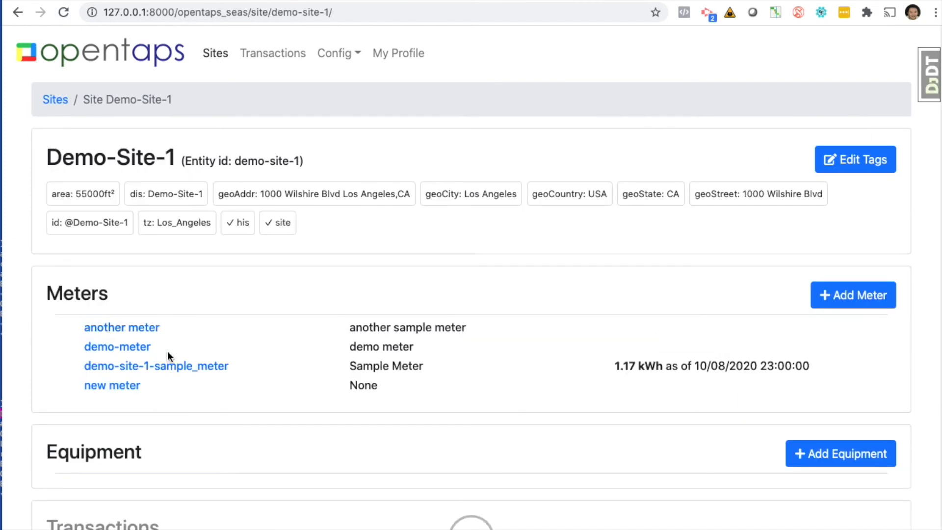
left_click(156, 367)
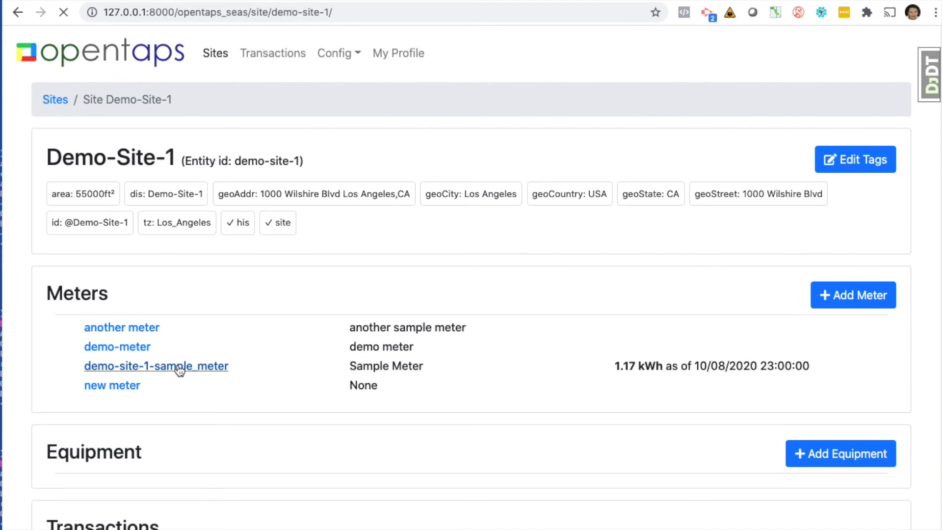
left_click(155, 366)
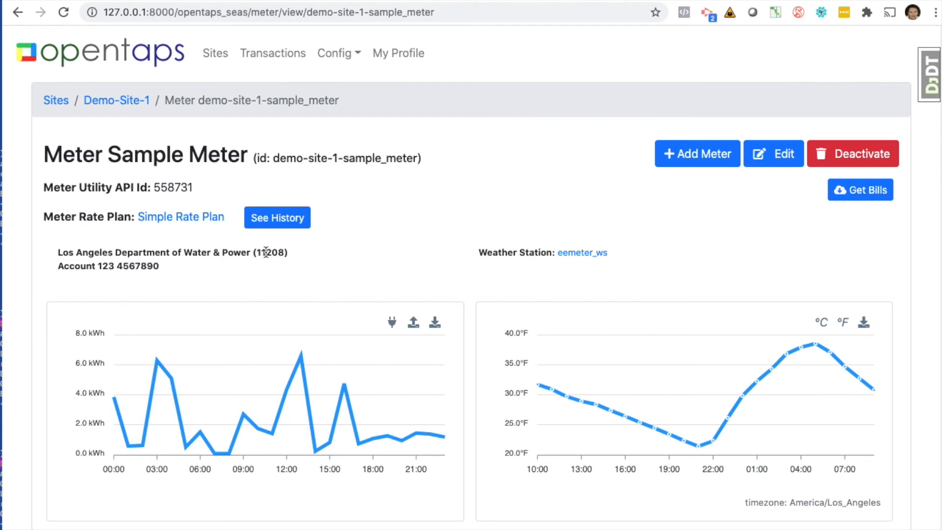
double_click(271, 253)
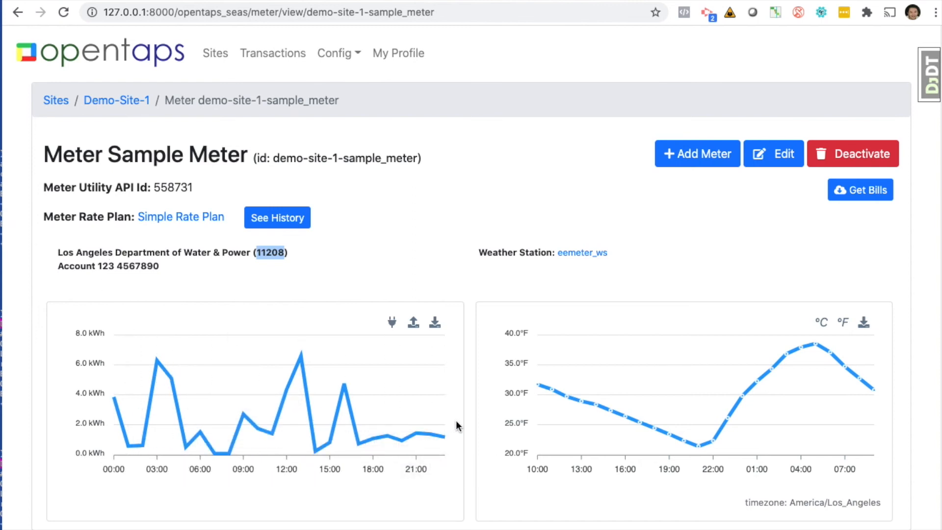
- Record emissions for 2020-09-01 to 2020-09-30 (0.475 tons, 1226 kWh) and return to the meter
scroll("down", 3)
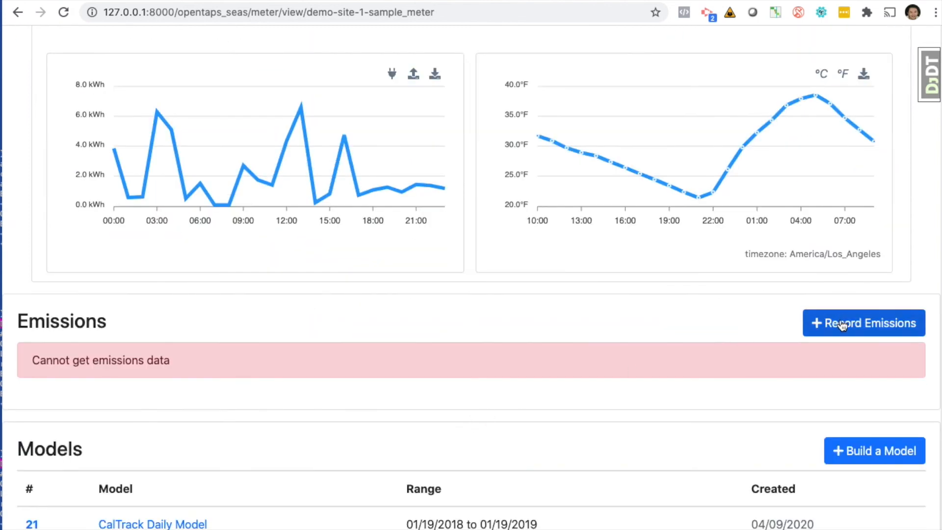
left_click(864, 322)
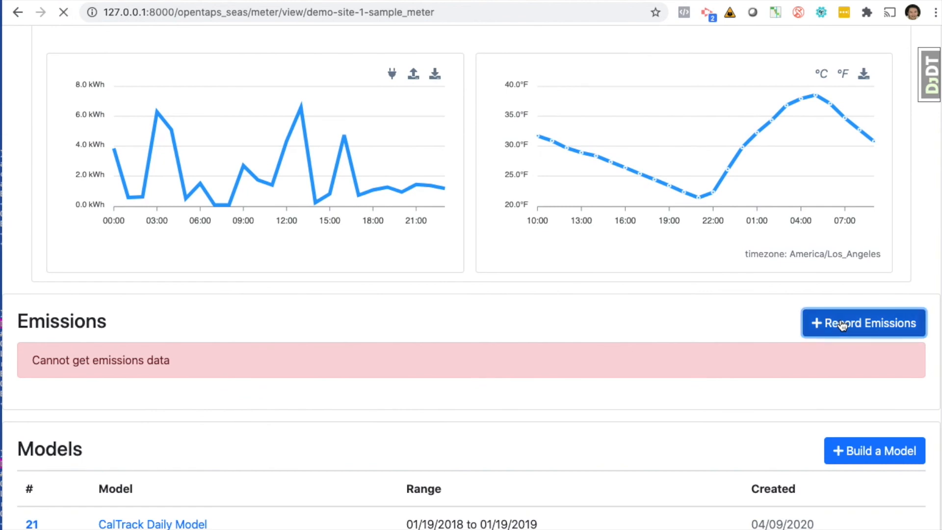
left_click(864, 323)
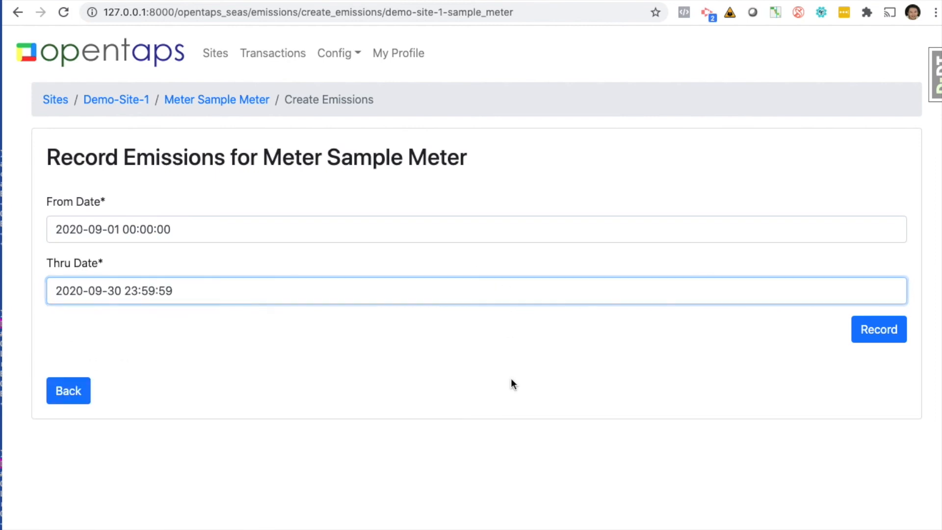
left_click(879, 329)
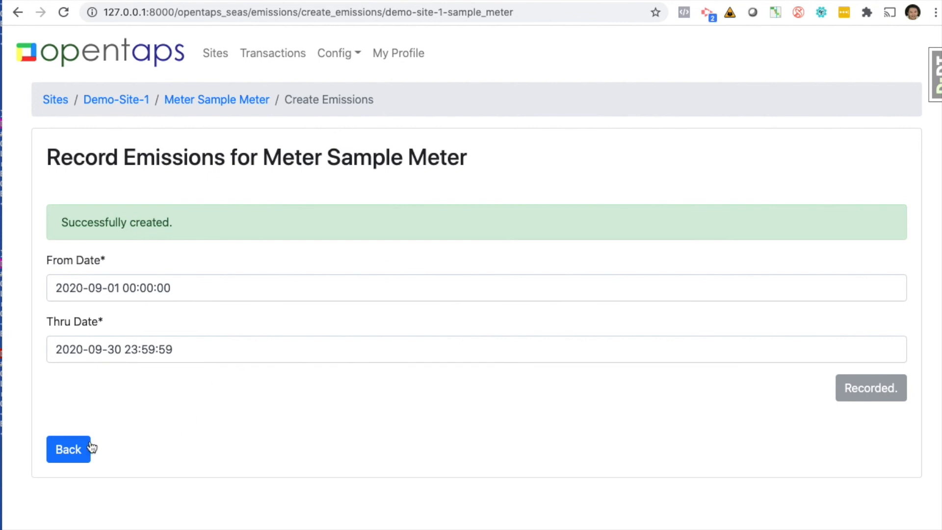
mouse_move(420, 53)
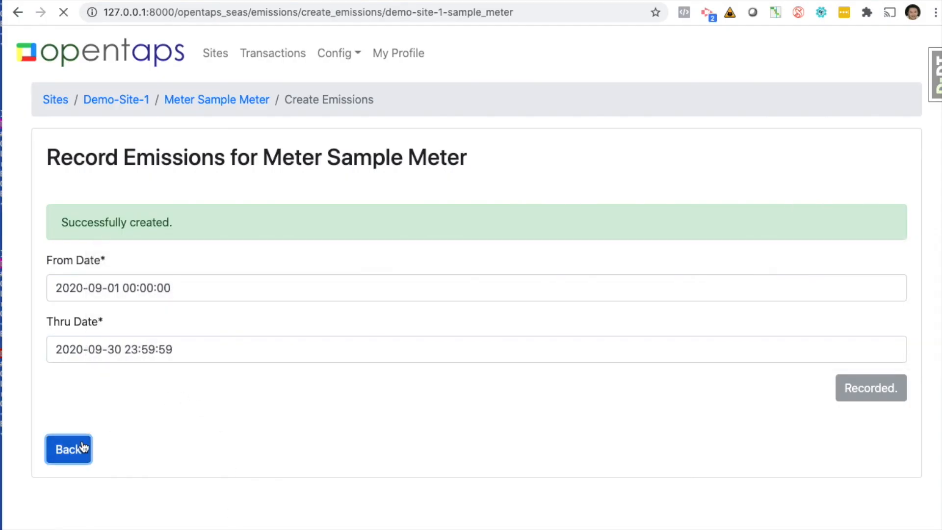
left_click(69, 449)
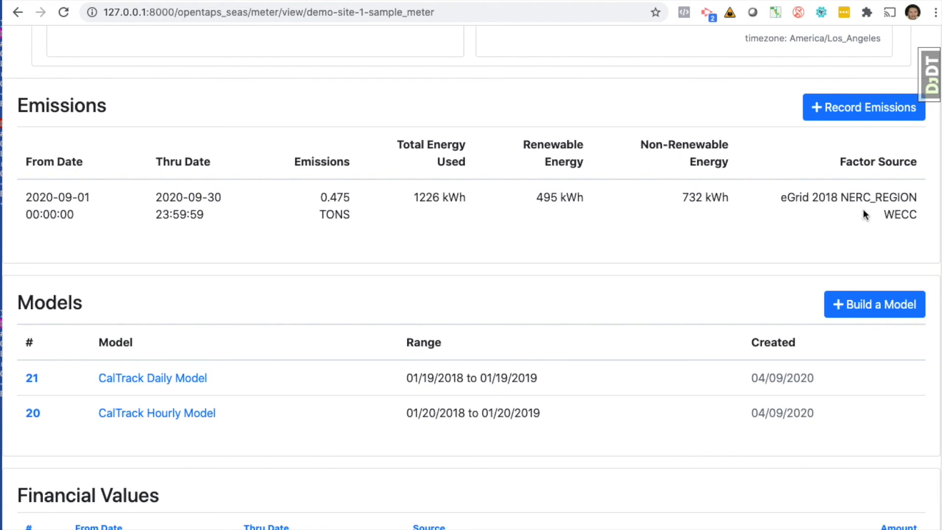
- Record emissions for 2020-10-01 to 2020-10-31 and view them in the Emissions table
left_click(864, 108)
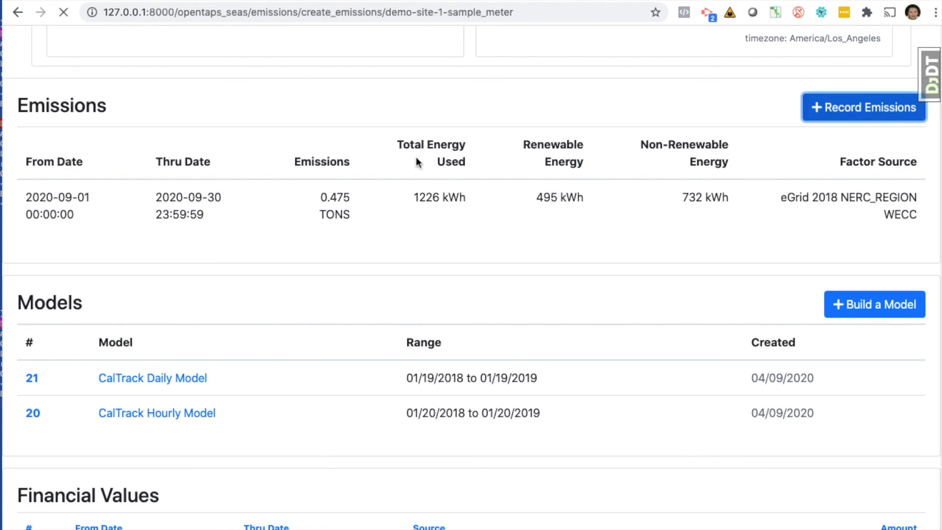
left_click(863, 107)
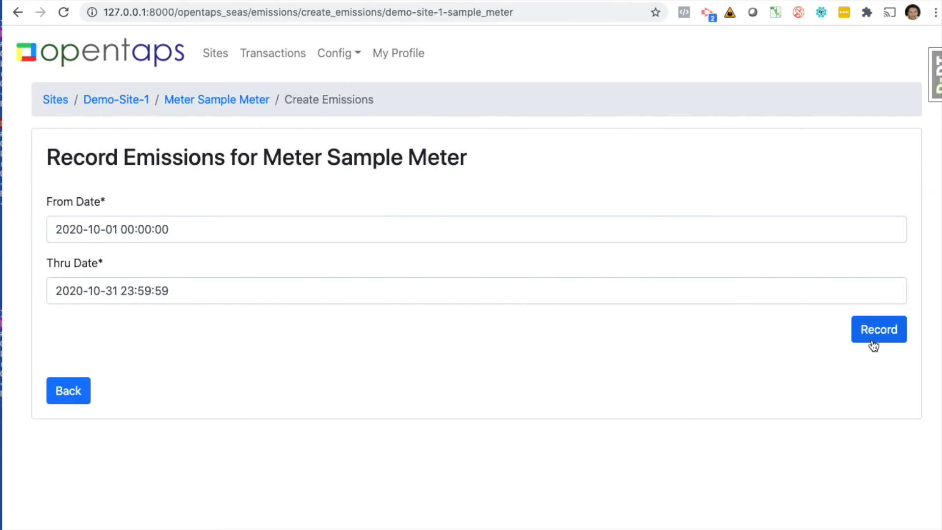
left_click(879, 330)
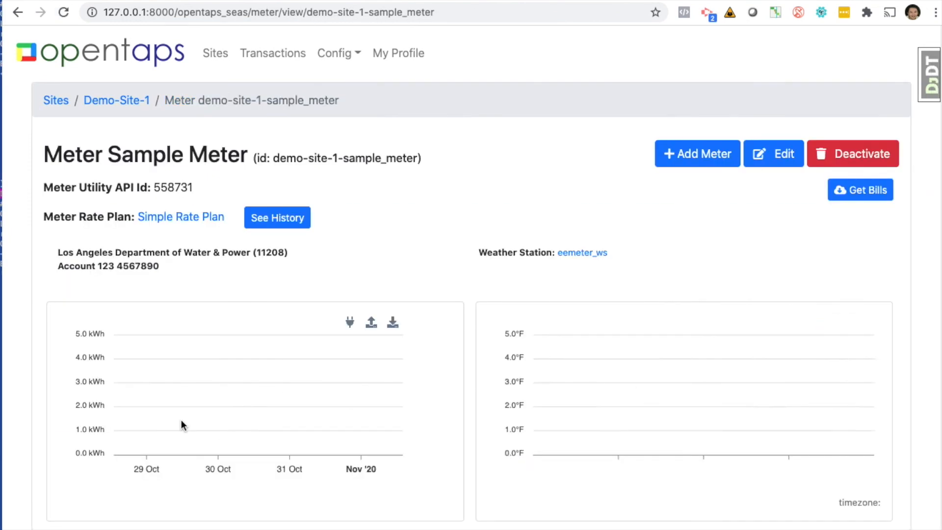
scroll("down", 3)
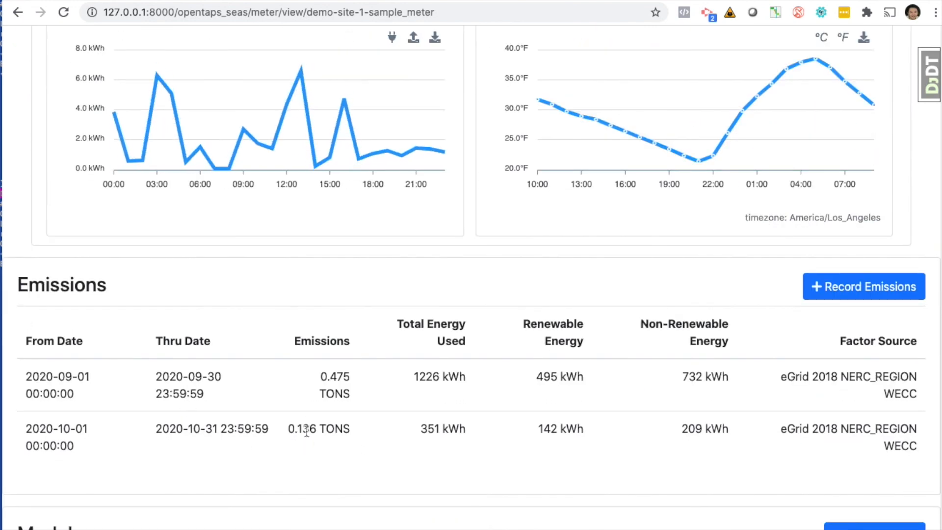
mouse_move(670, 439)
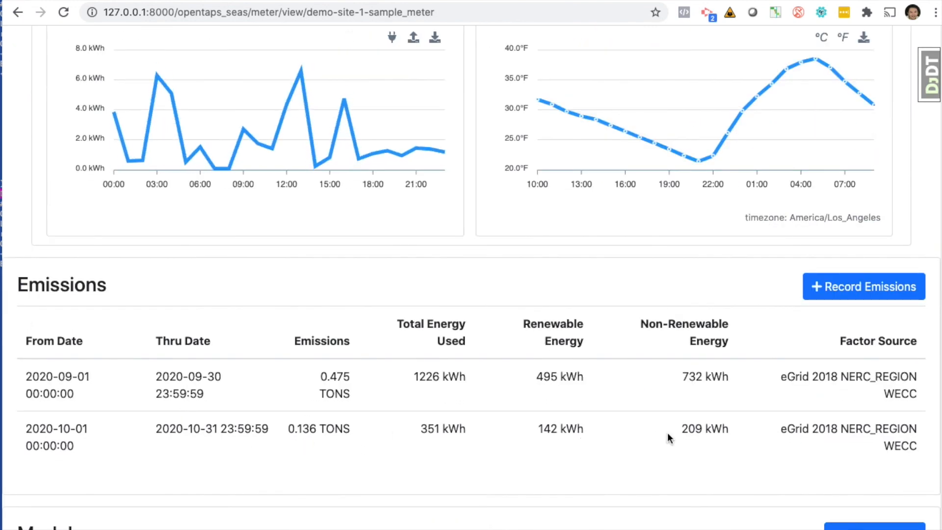
mouse_move(701, 433)
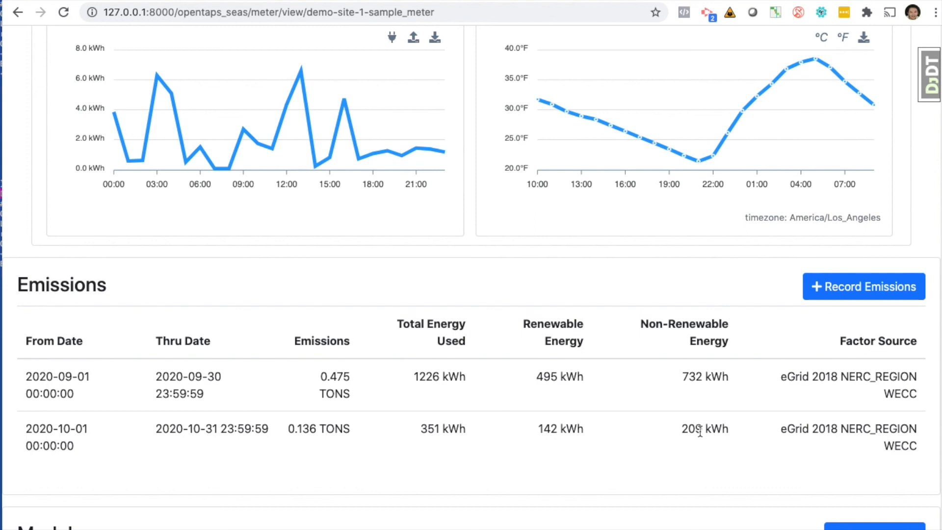